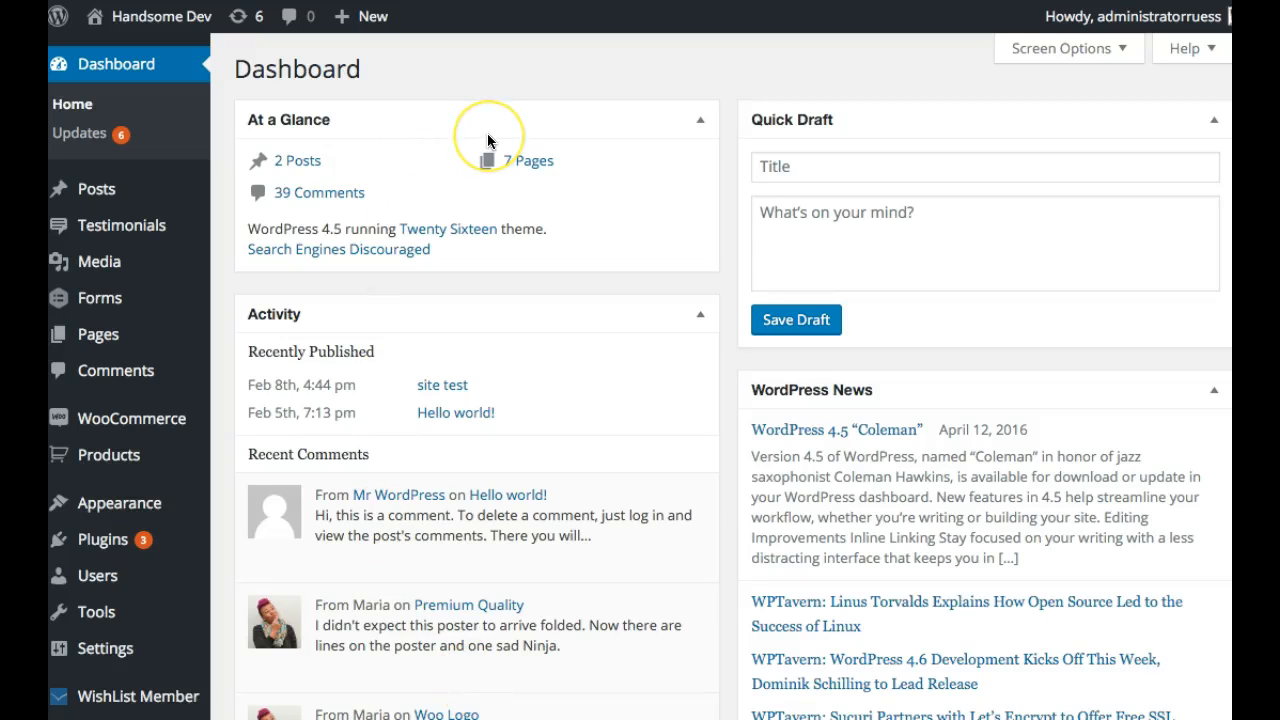
mouse_move(376, 72)
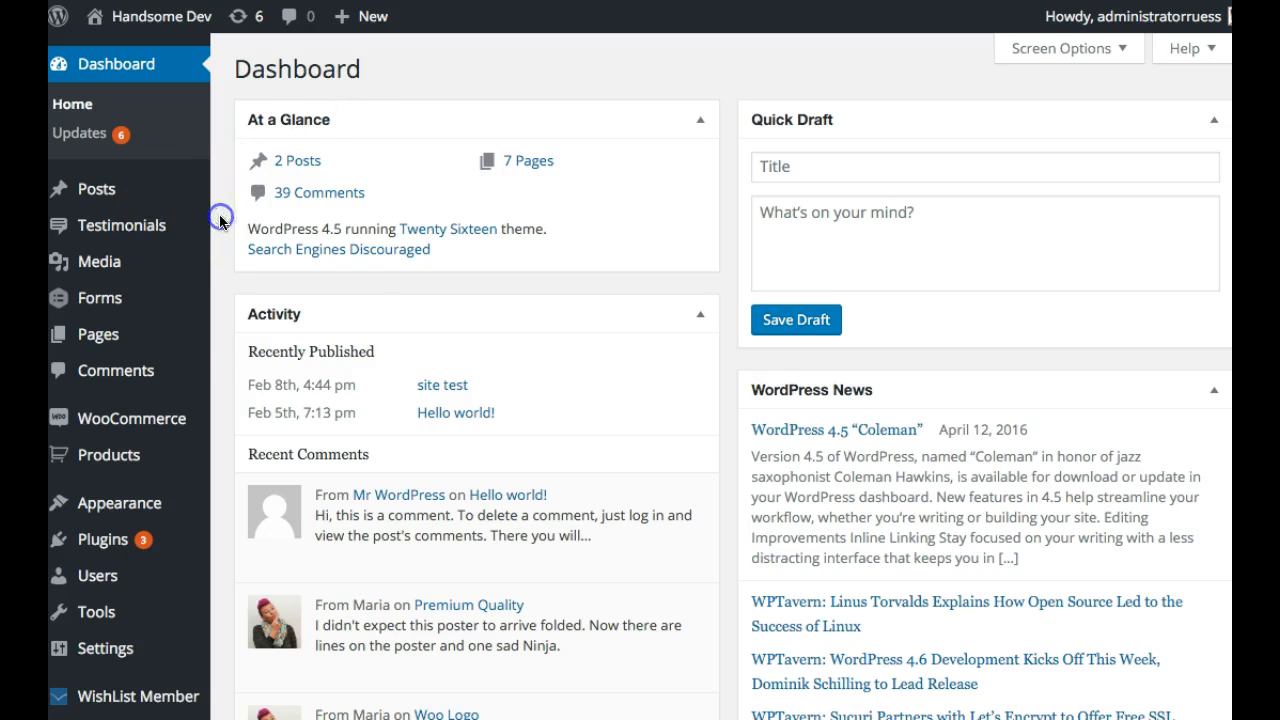
mouse_move(122, 224)
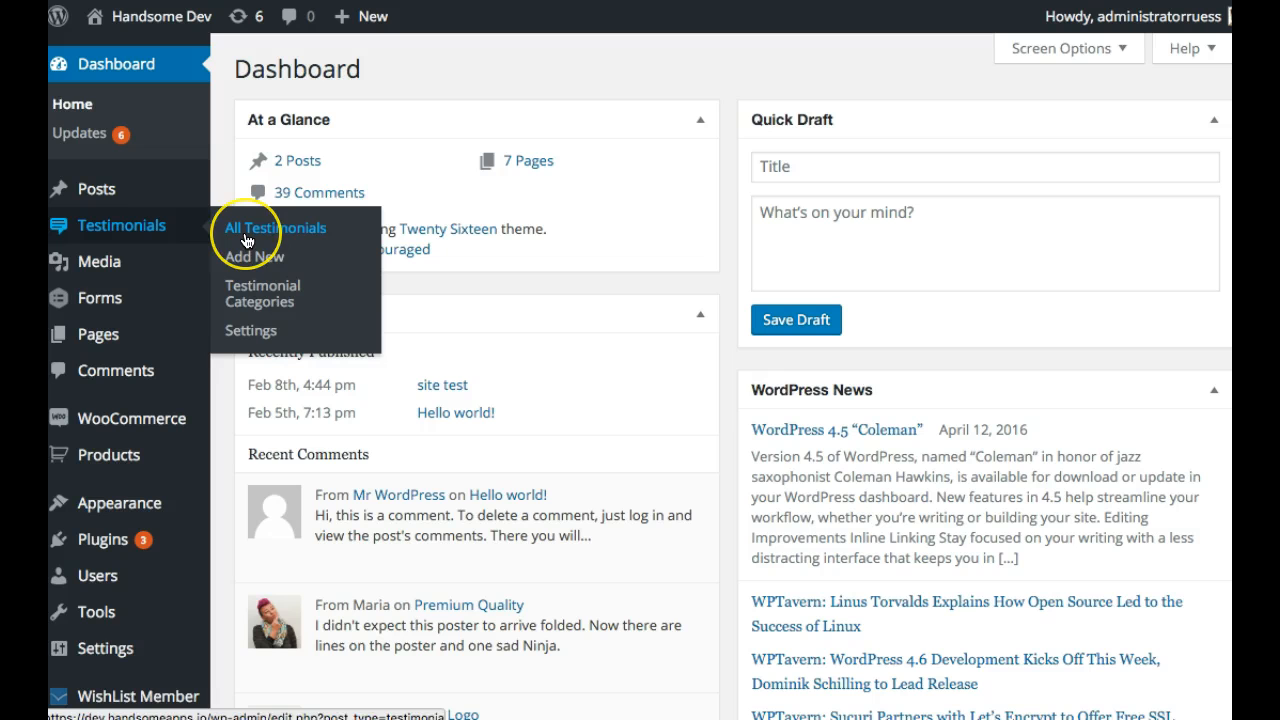
- Show the All Testimonials list with the four published entries and their shortcodes
left_click(274, 228)
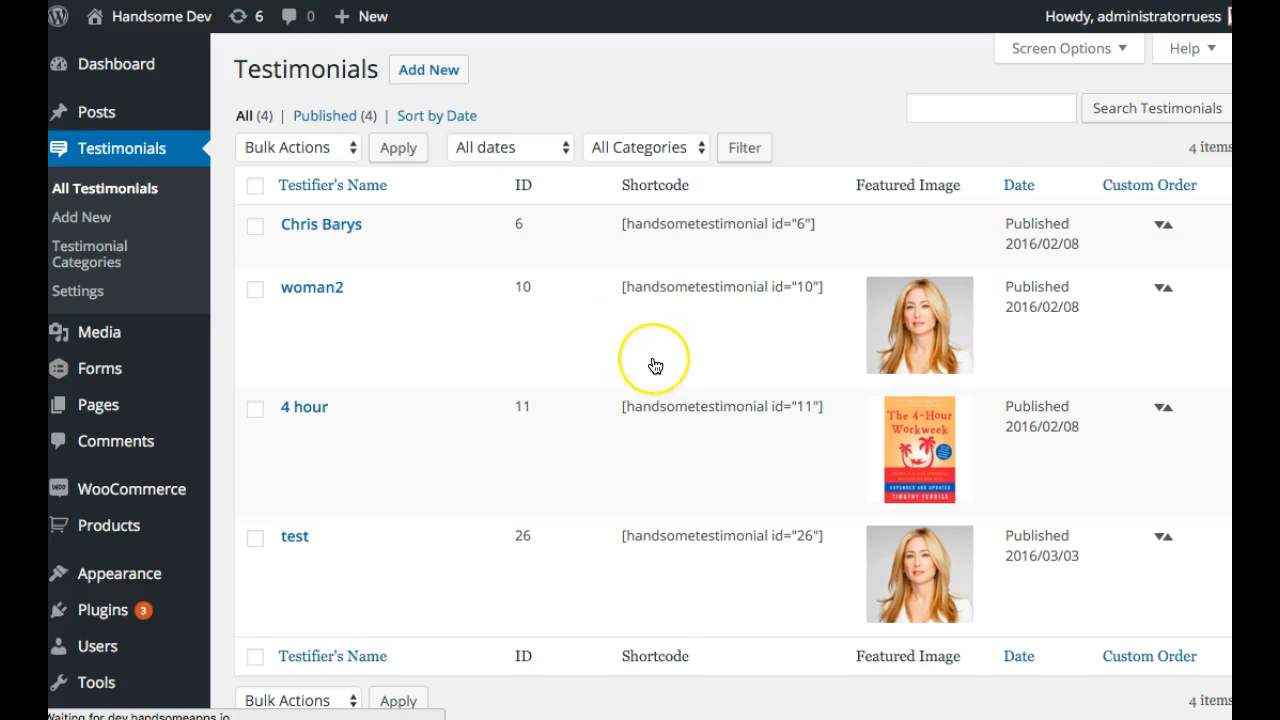
mouse_move(288, 248)
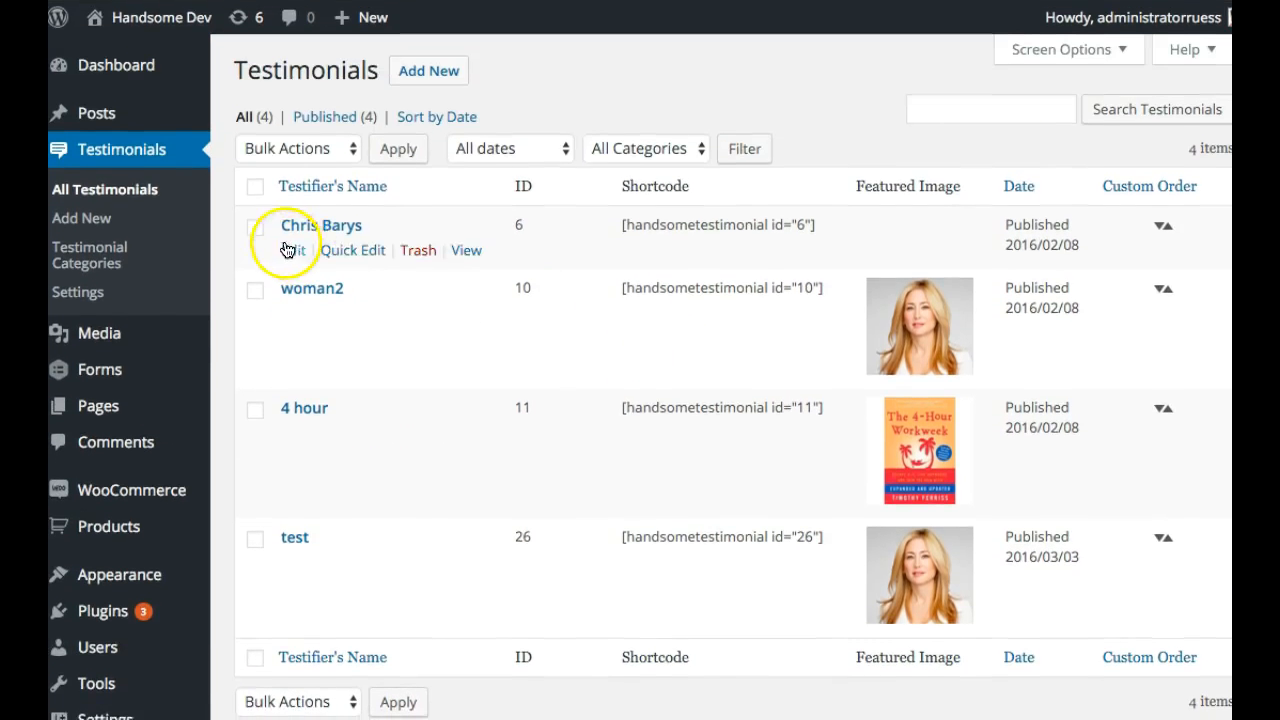
mouse_move(428, 504)
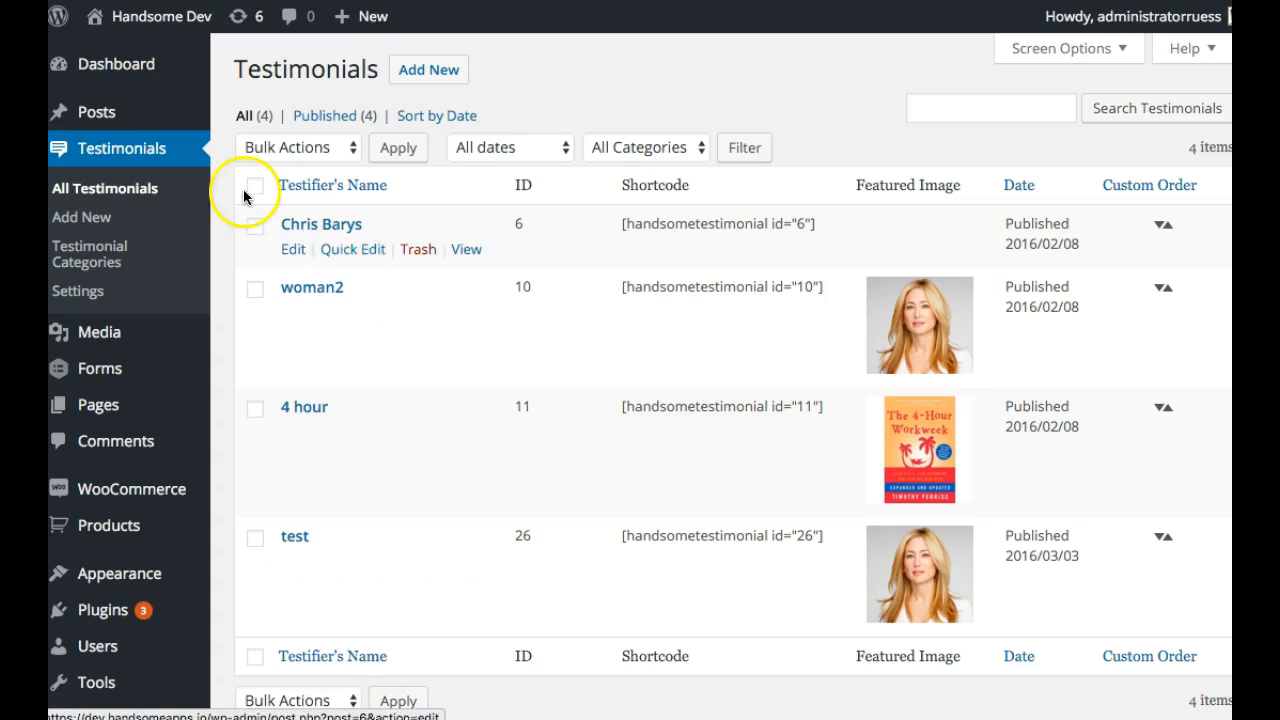
mouse_move(498, 232)
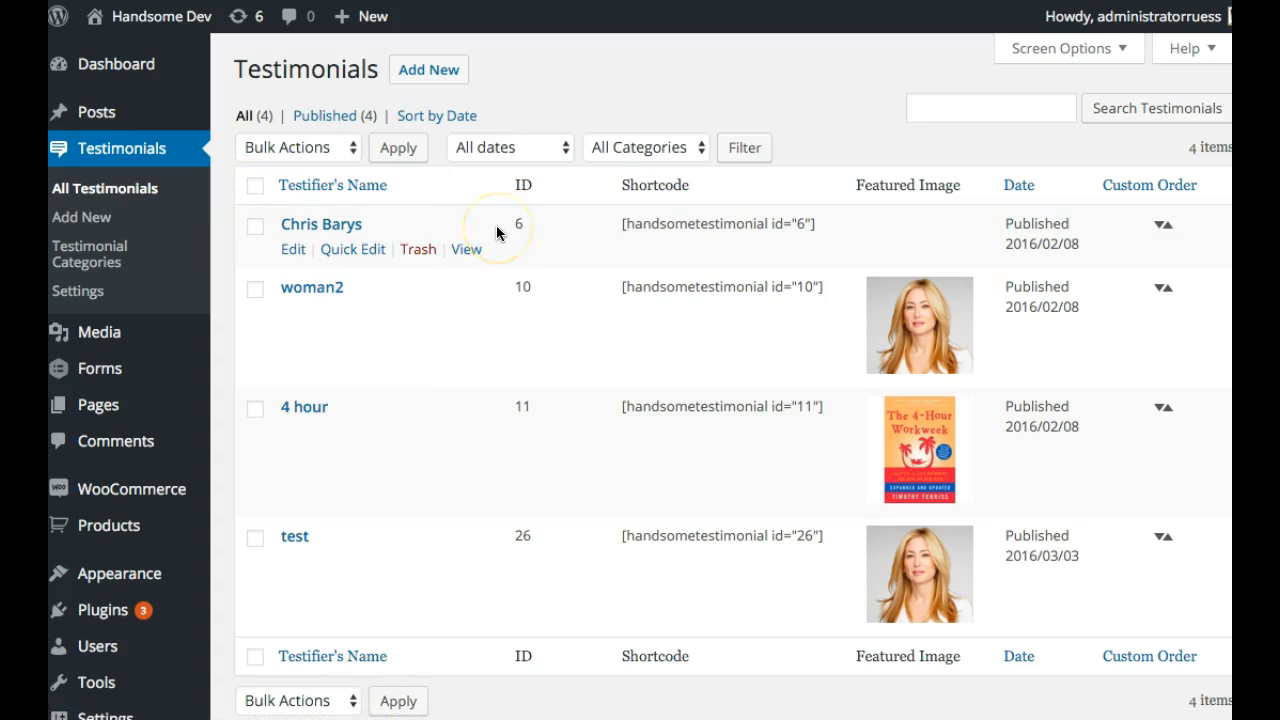
mouse_move(456, 228)
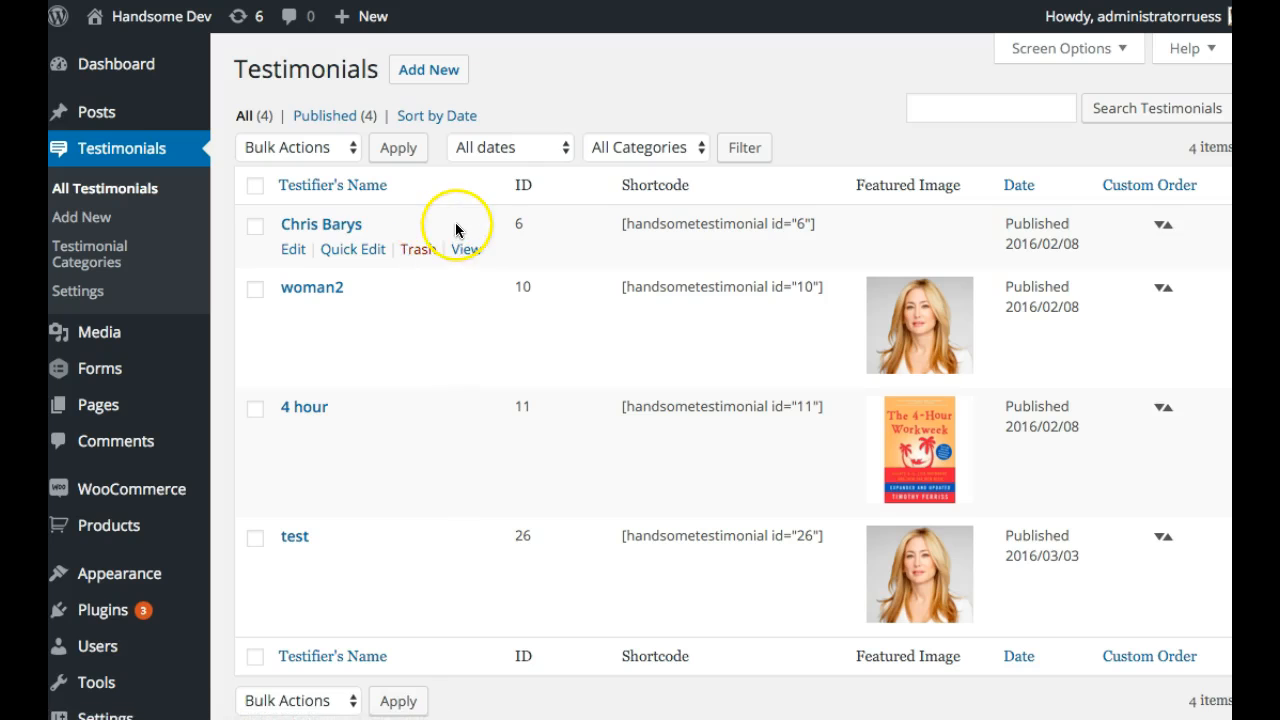
mouse_move(414, 256)
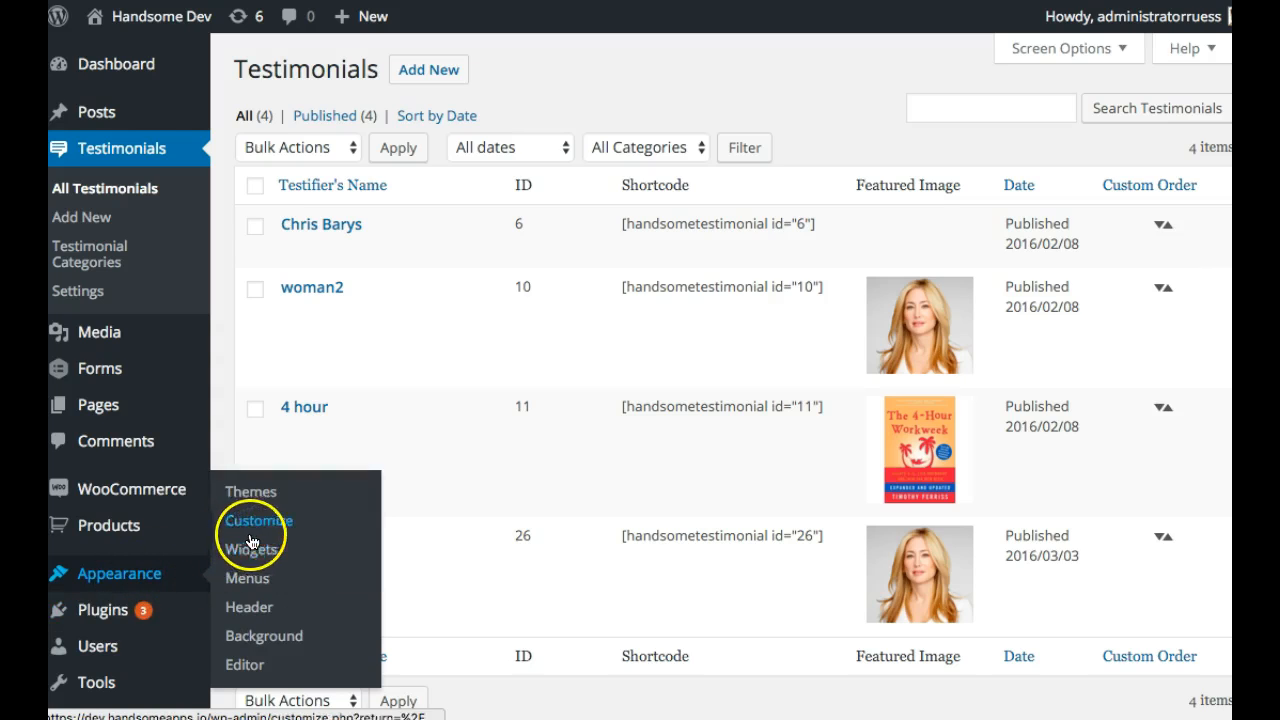
- Add a Handsome Testimonials Pro widget to the top of the Sidebar via Appearance > Widgets
left_click(248, 548)
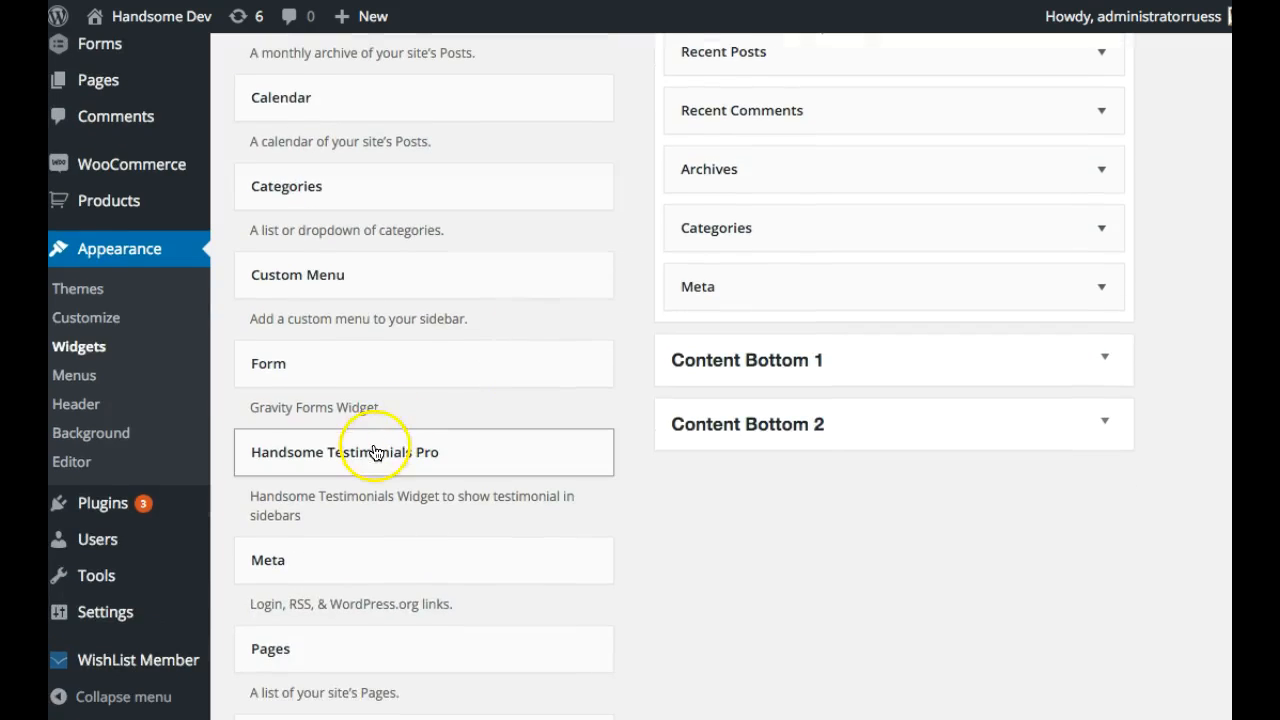
left_click(376, 452)
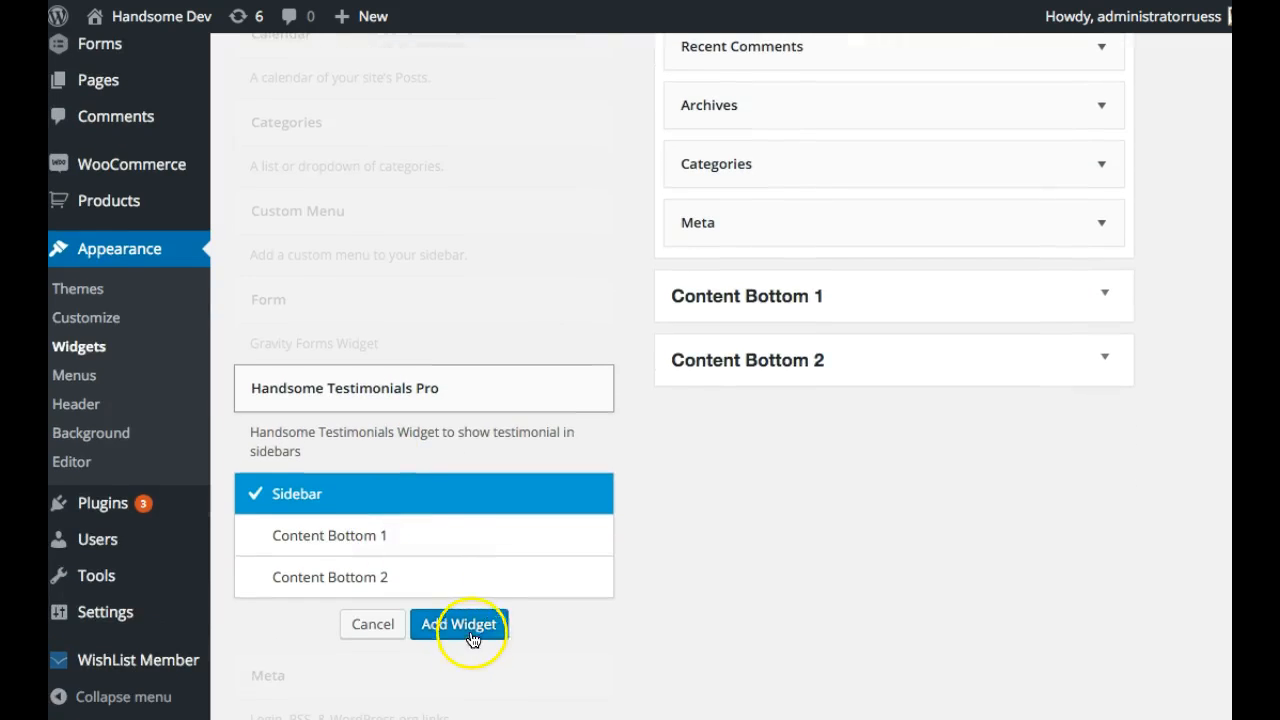
left_click(460, 624)
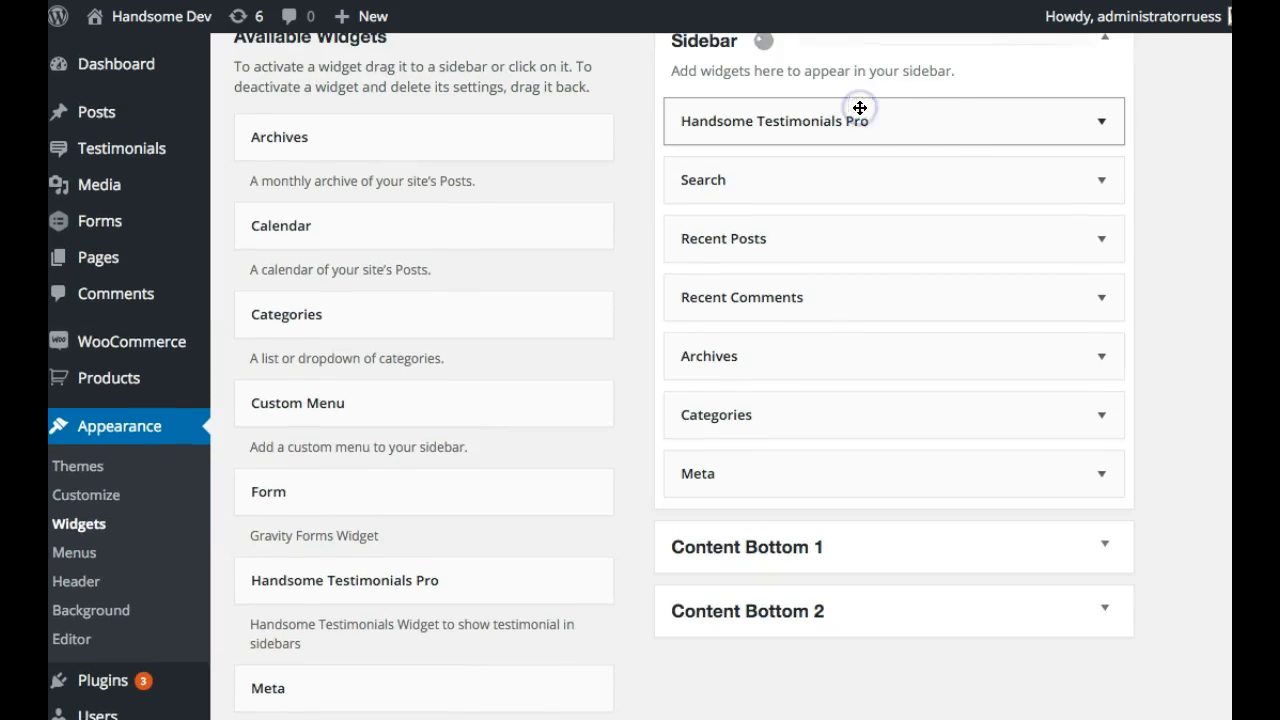
- Title the sidebar's Handsome Testimonials Pro widget 'Testimonial' and save it
left_click(896, 122)
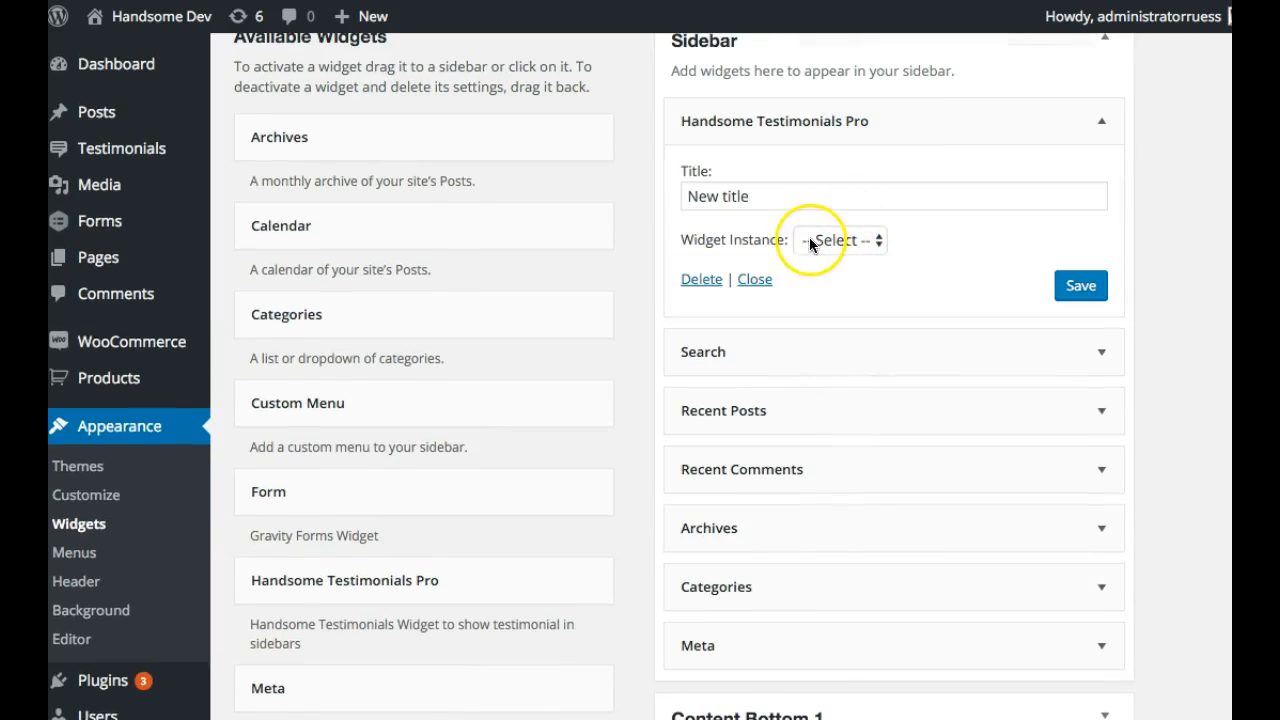
left_click(838, 240)
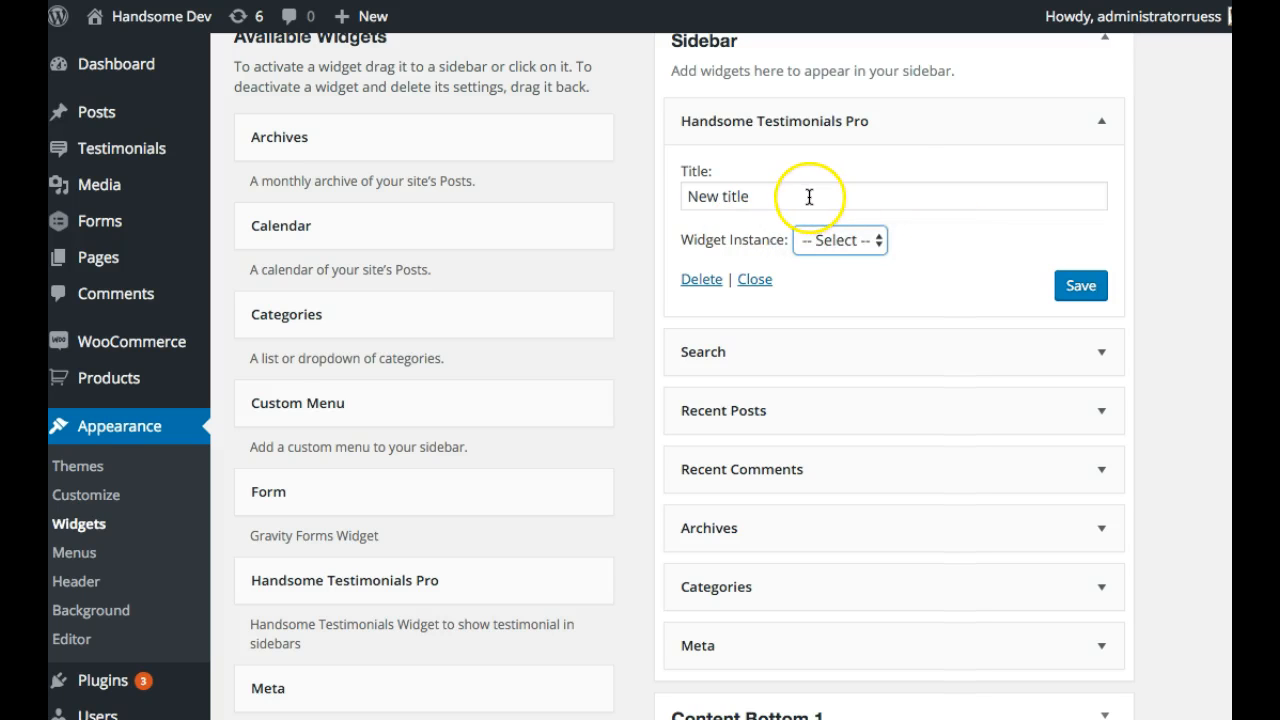
mouse_move(140, 140)
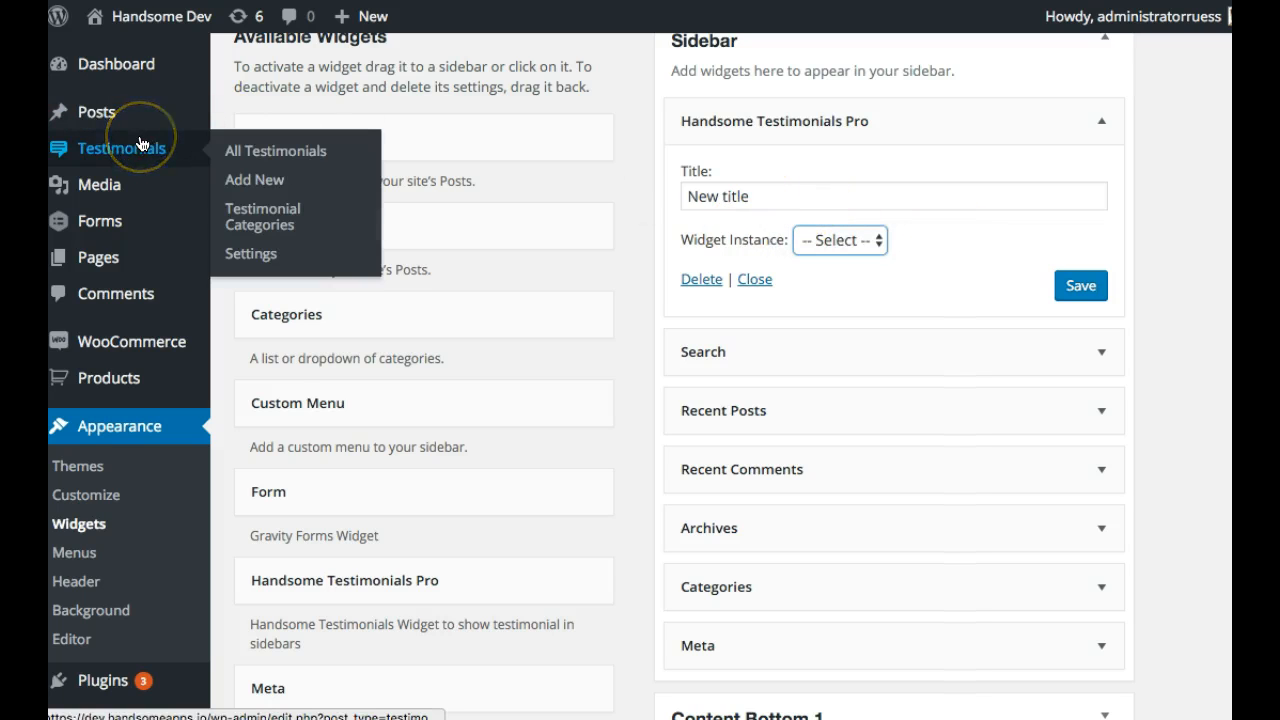
mouse_move(692, 176)
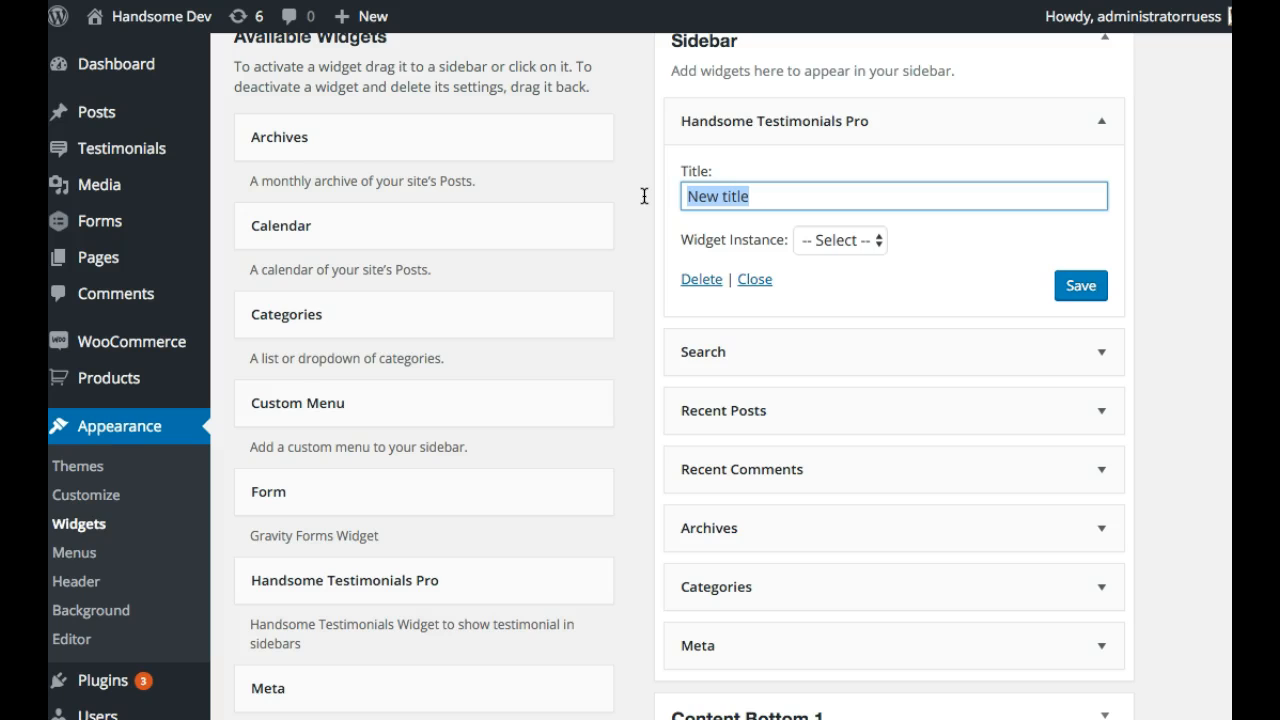
type("Testimonial")
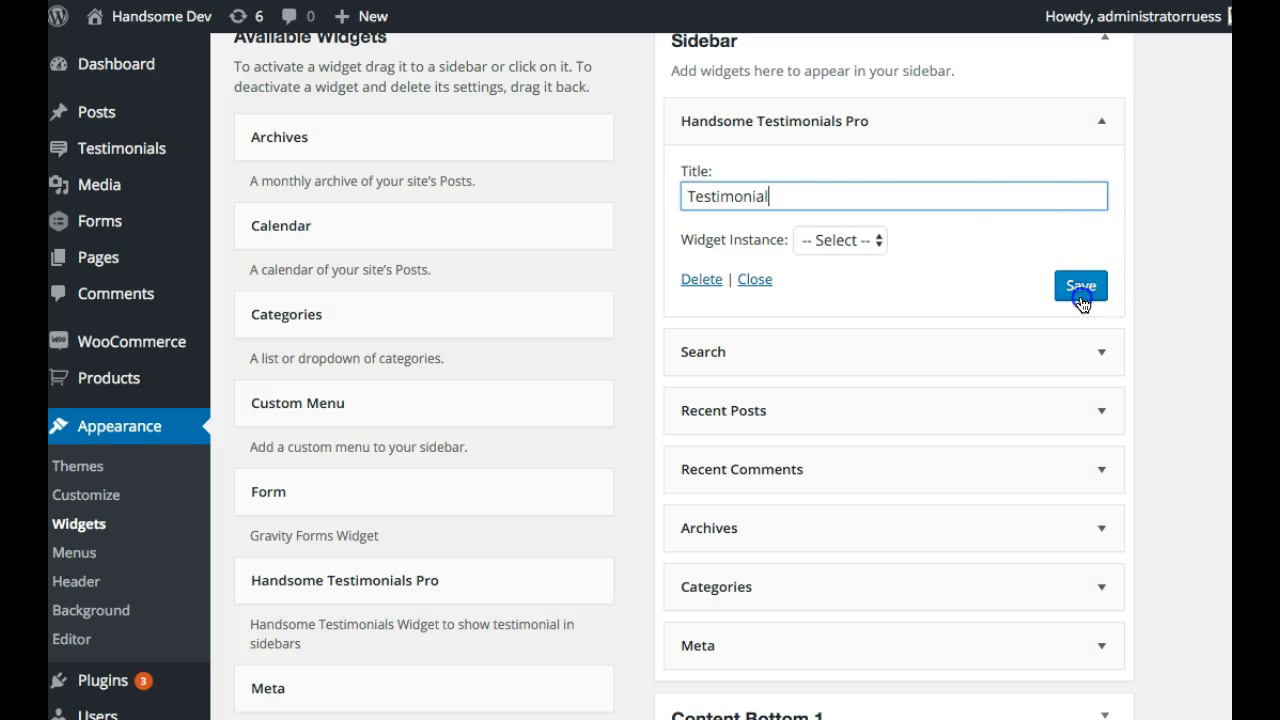
left_click(1082, 288)
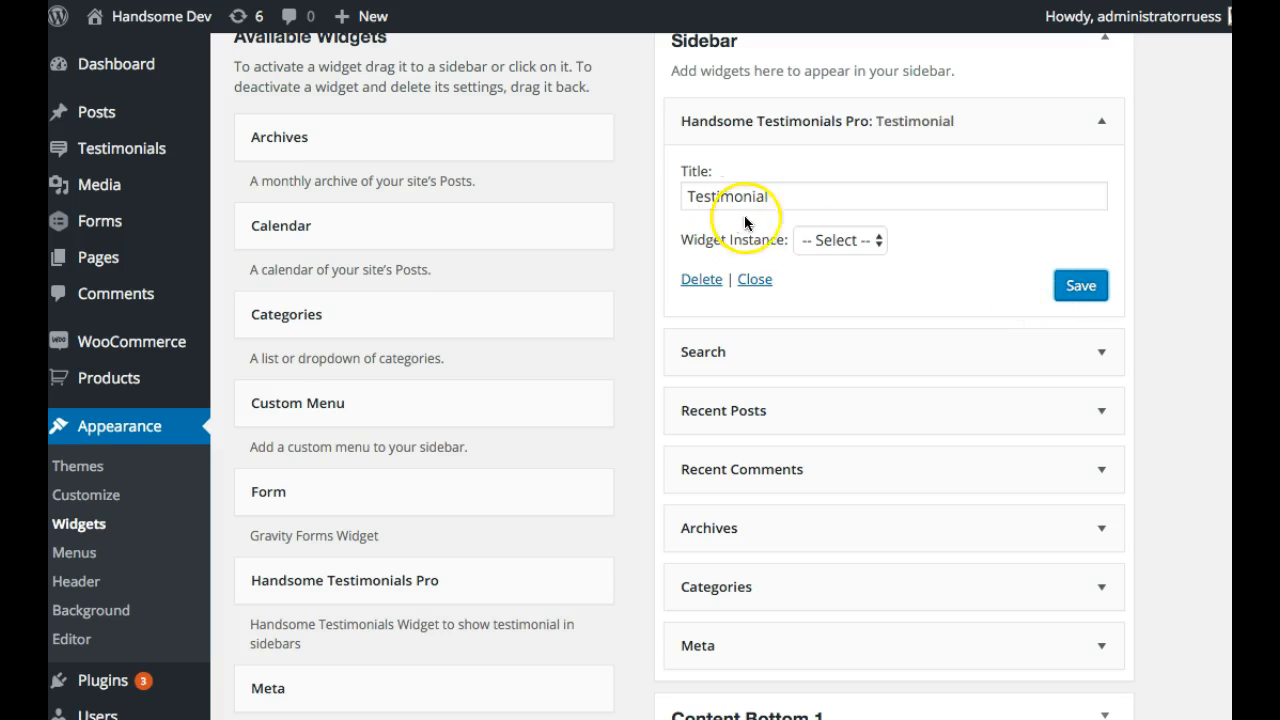
mouse_move(816, 240)
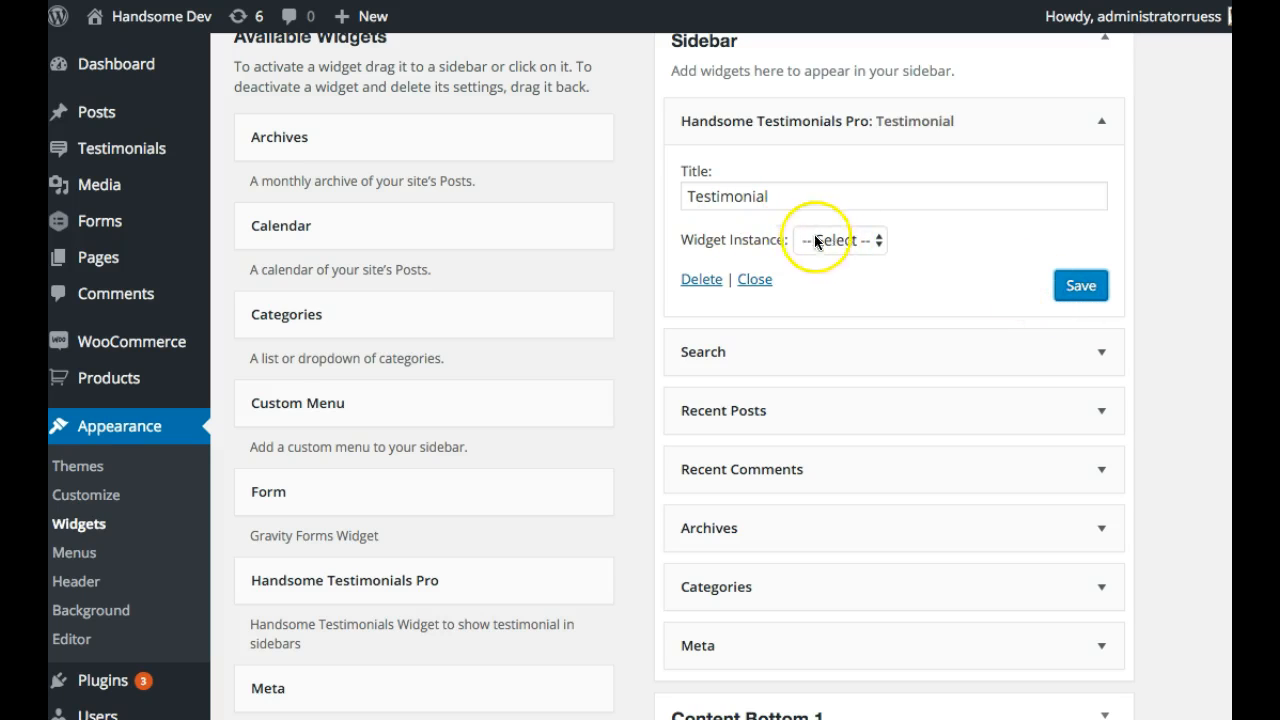
- Start a new post and launch the Handsome Testimonial Shortcode Generator from it
left_click(360, 16)
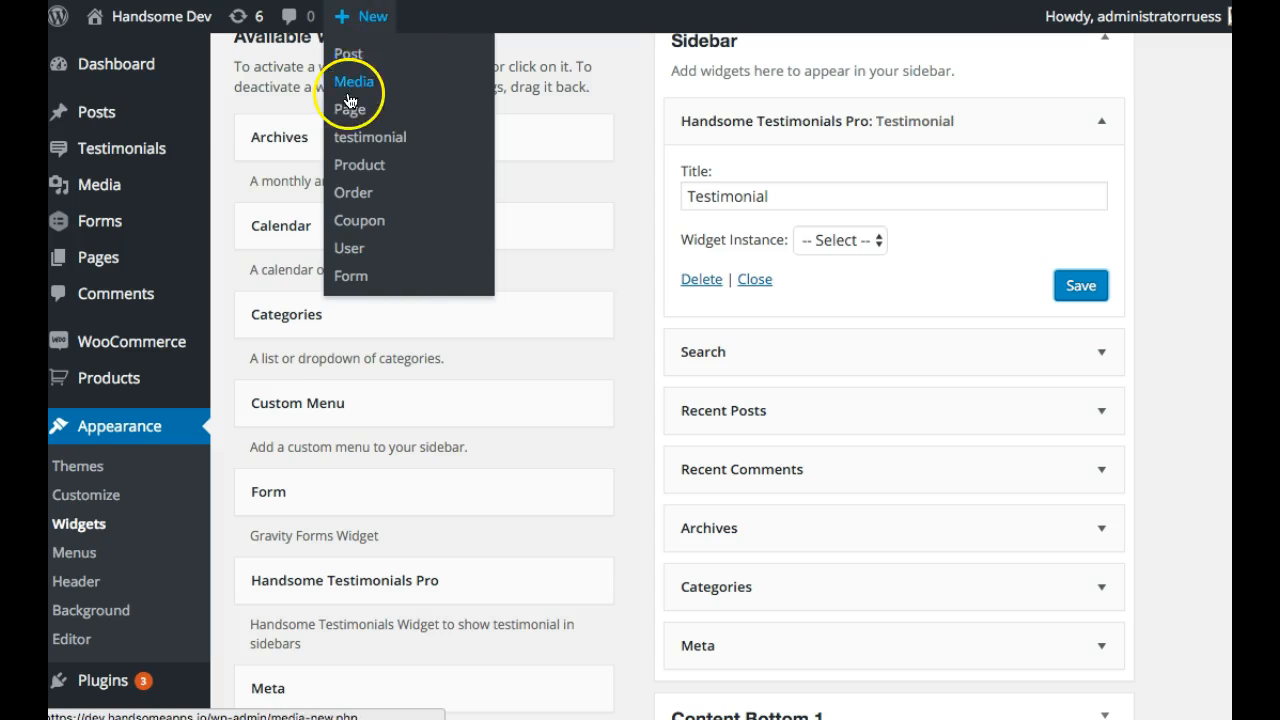
mouse_move(130, 256)
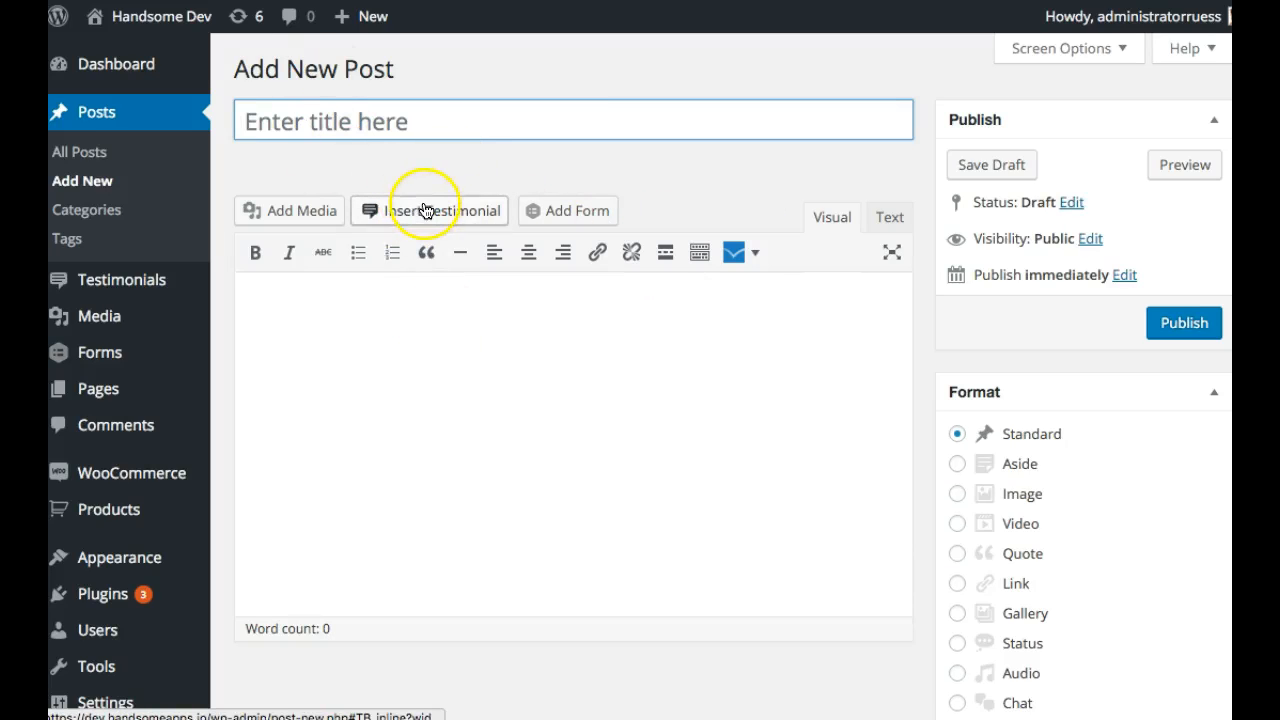
left_click(428, 210)
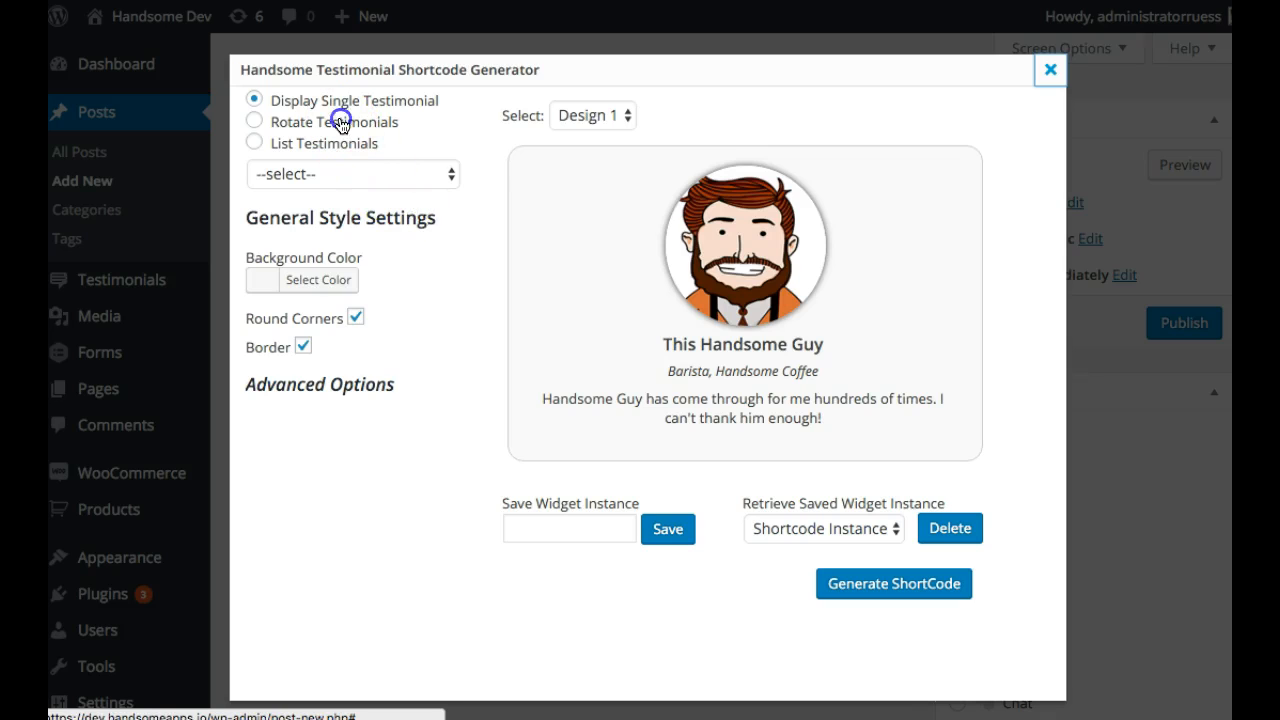
- After trying List and Rotate, choose Display Single Testimonial showing woman2 from Acme Corp
left_click(256, 144)
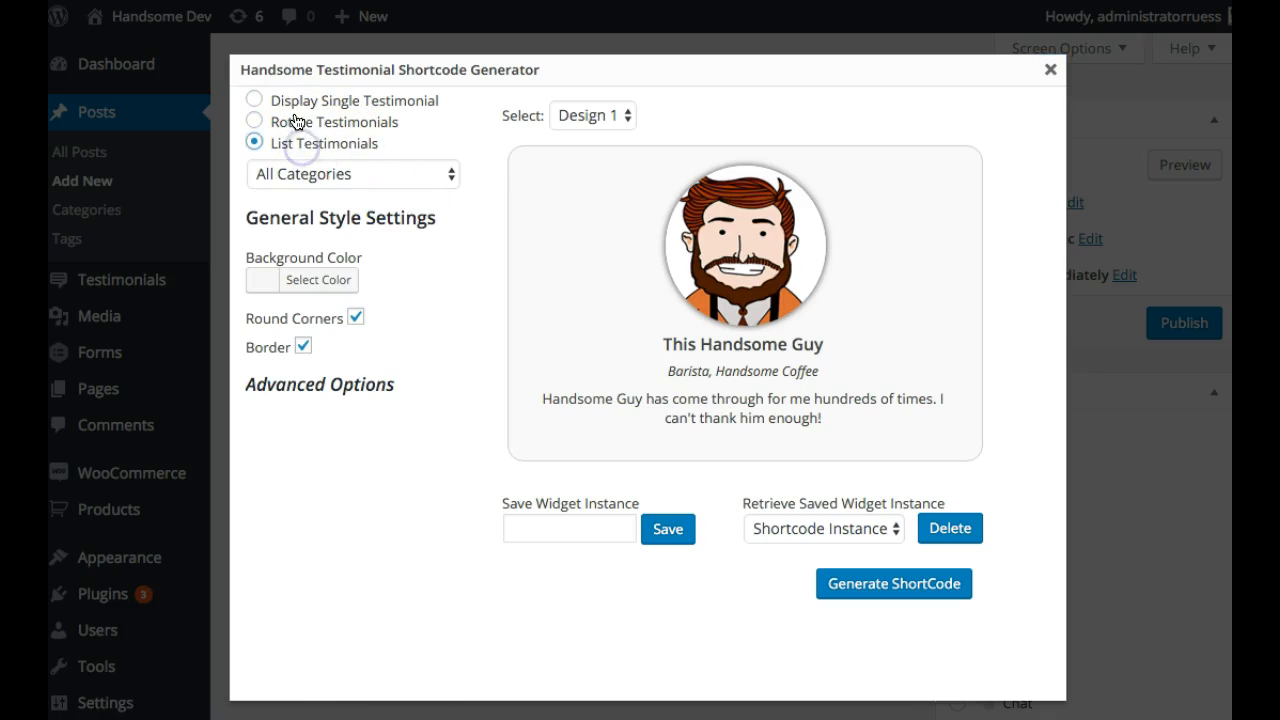
left_click(256, 122)
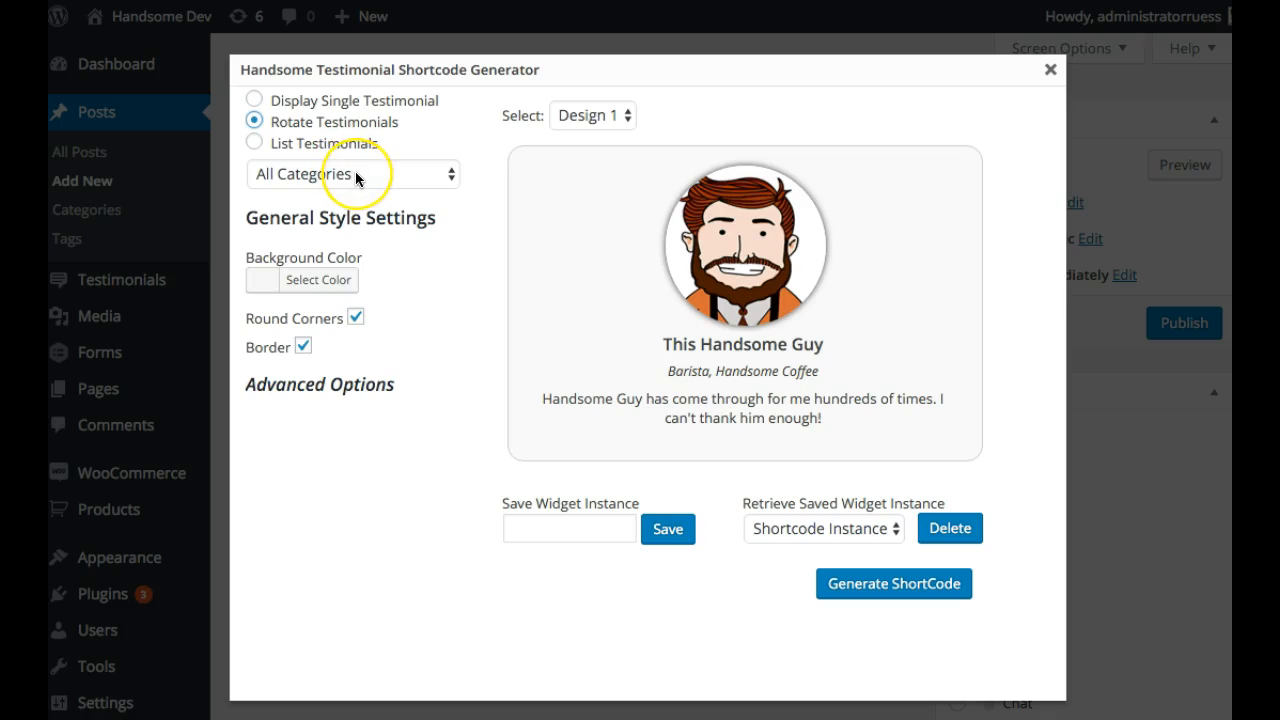
mouse_move(412, 172)
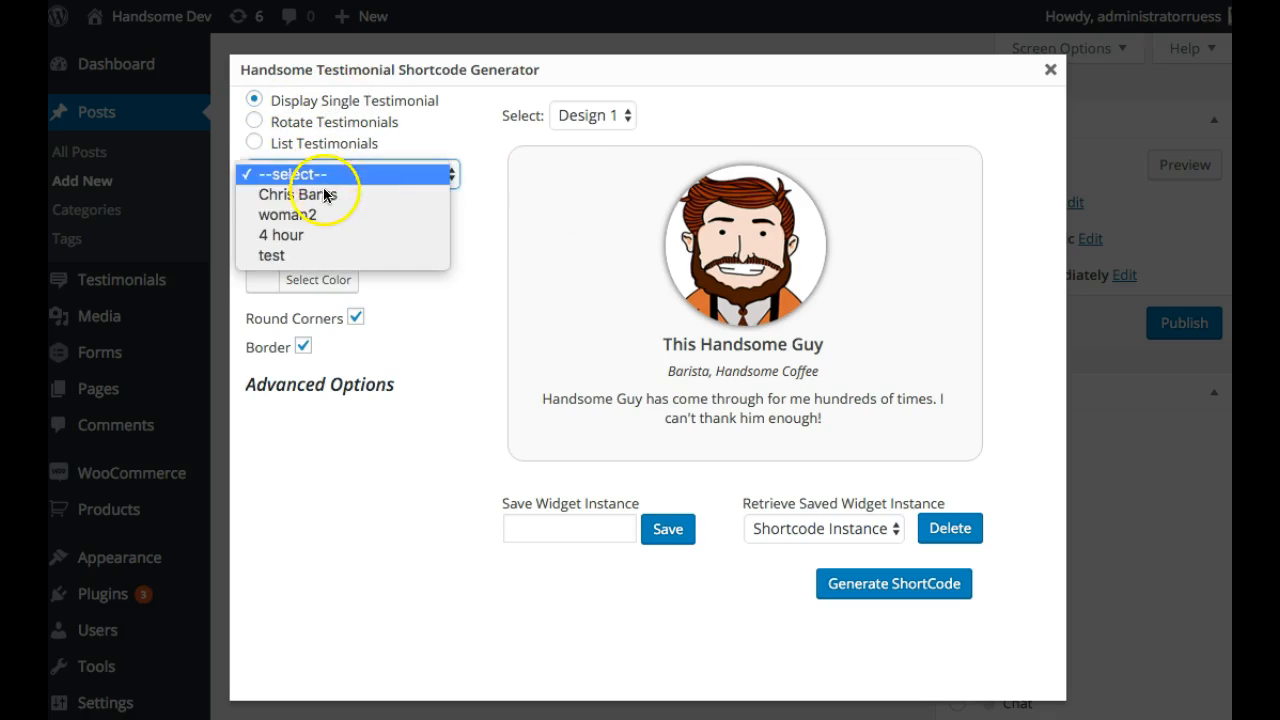
left_click(296, 196)
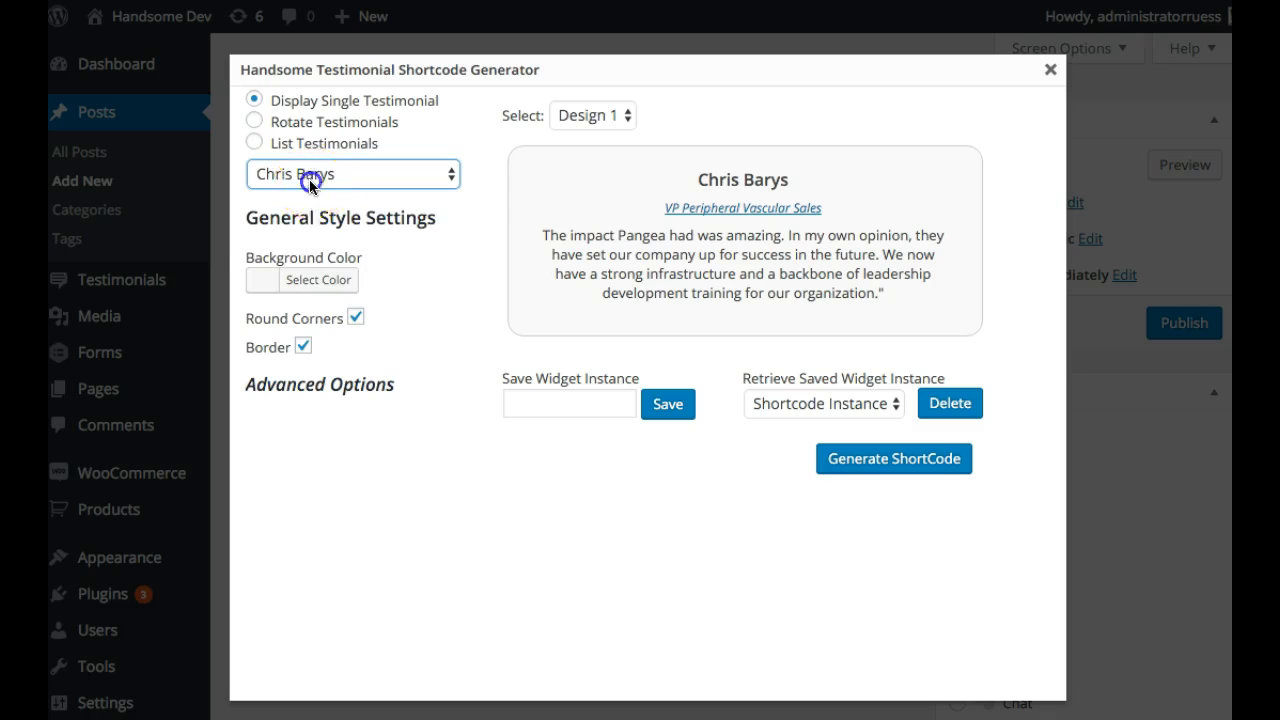
left_click(352, 174)
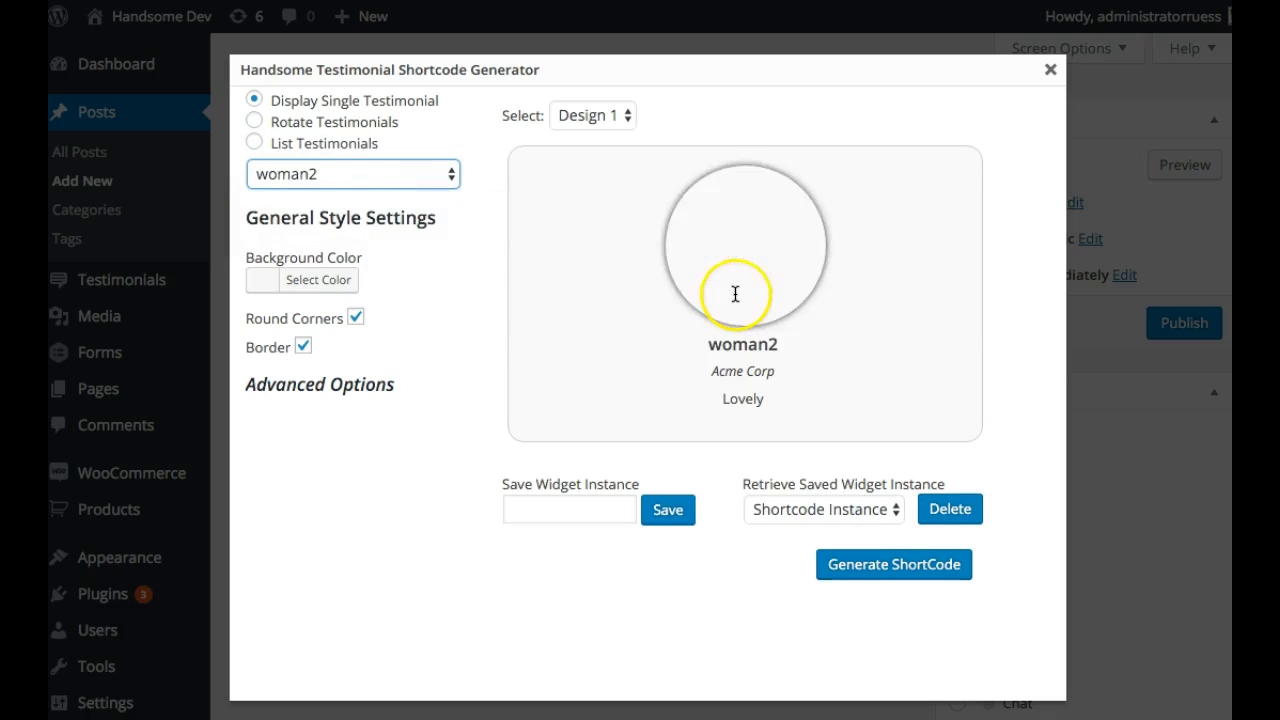
left_click(318, 280)
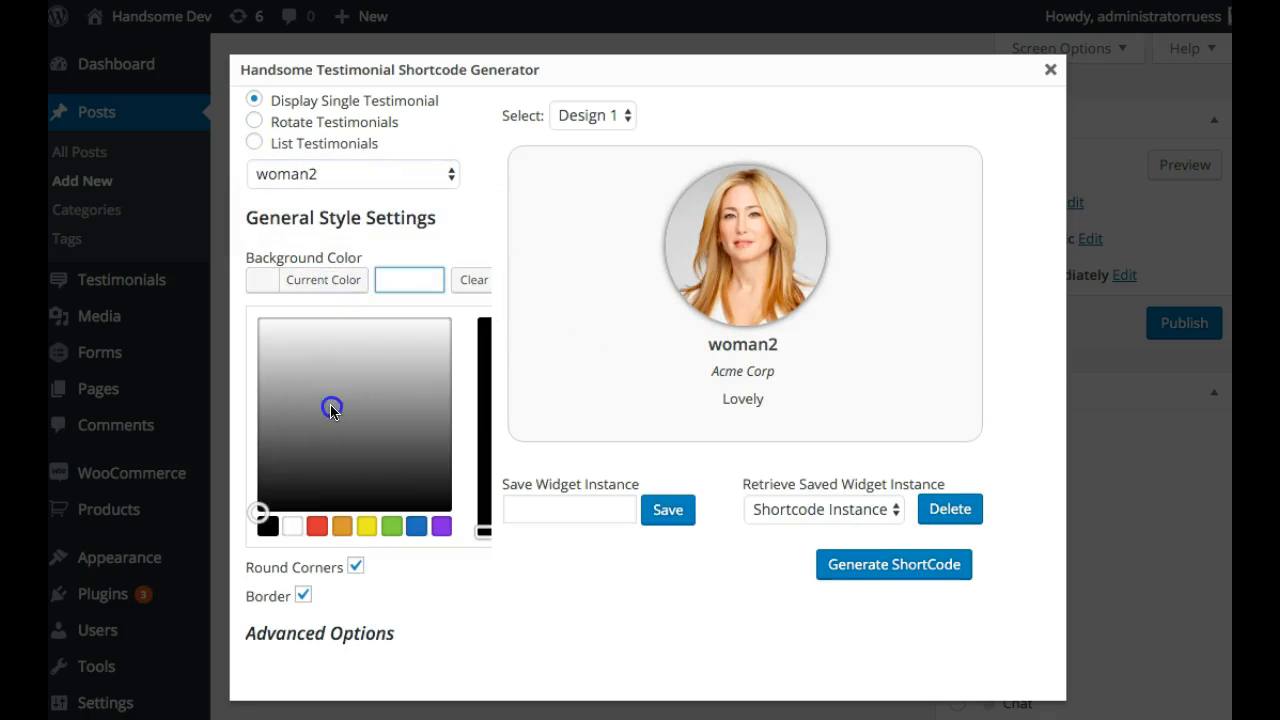
- Make the background green, turn Round Image off and set Image Size to small
left_click(388, 526)
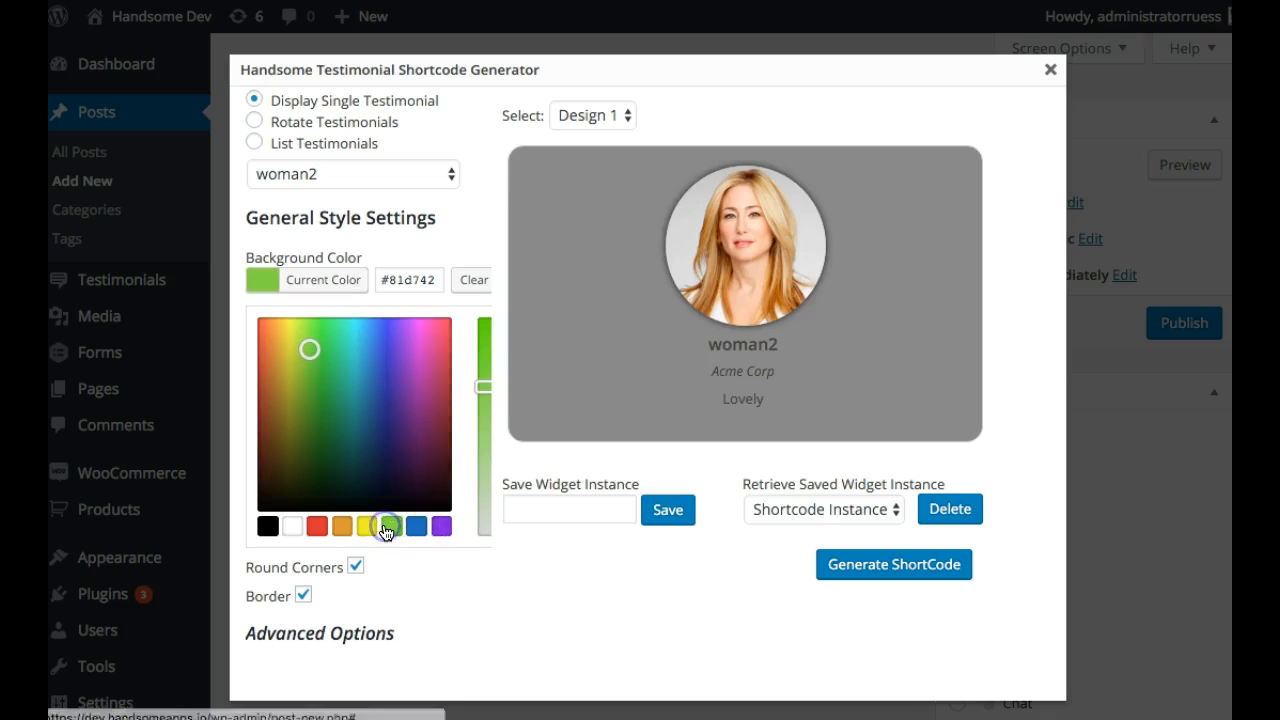
left_click(388, 526)
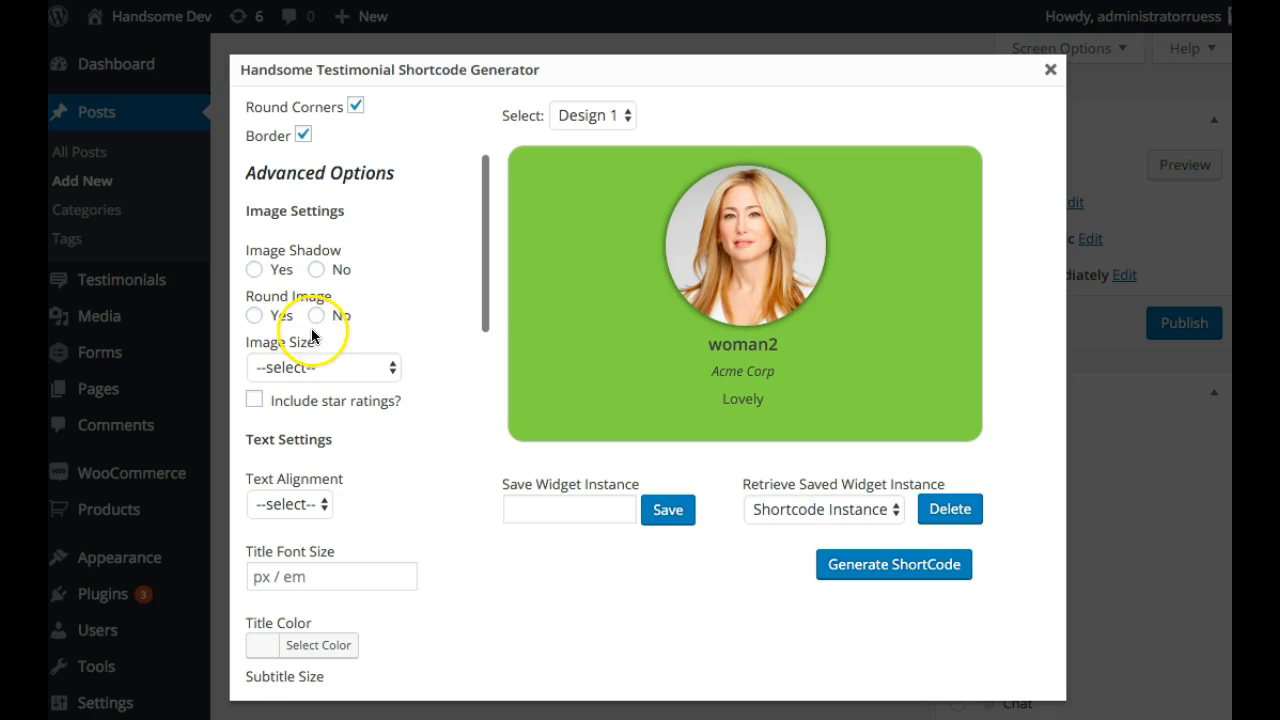
left_click(316, 316)
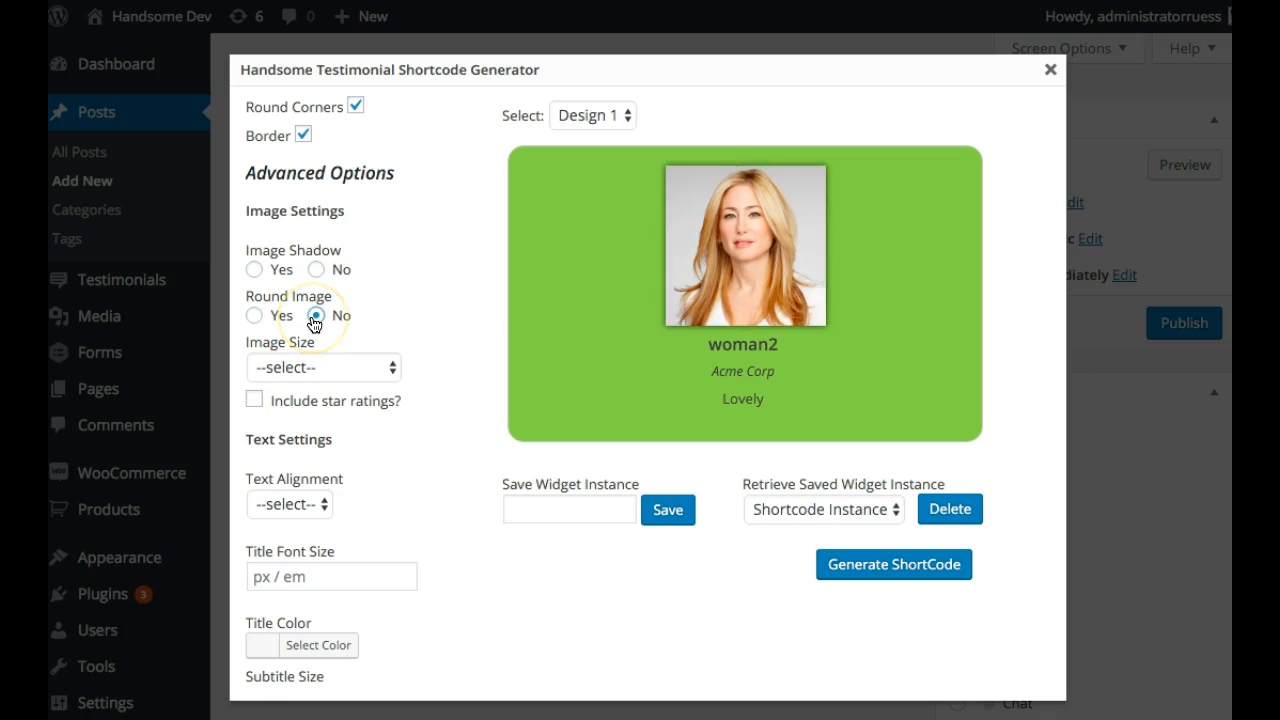
left_click(316, 316)
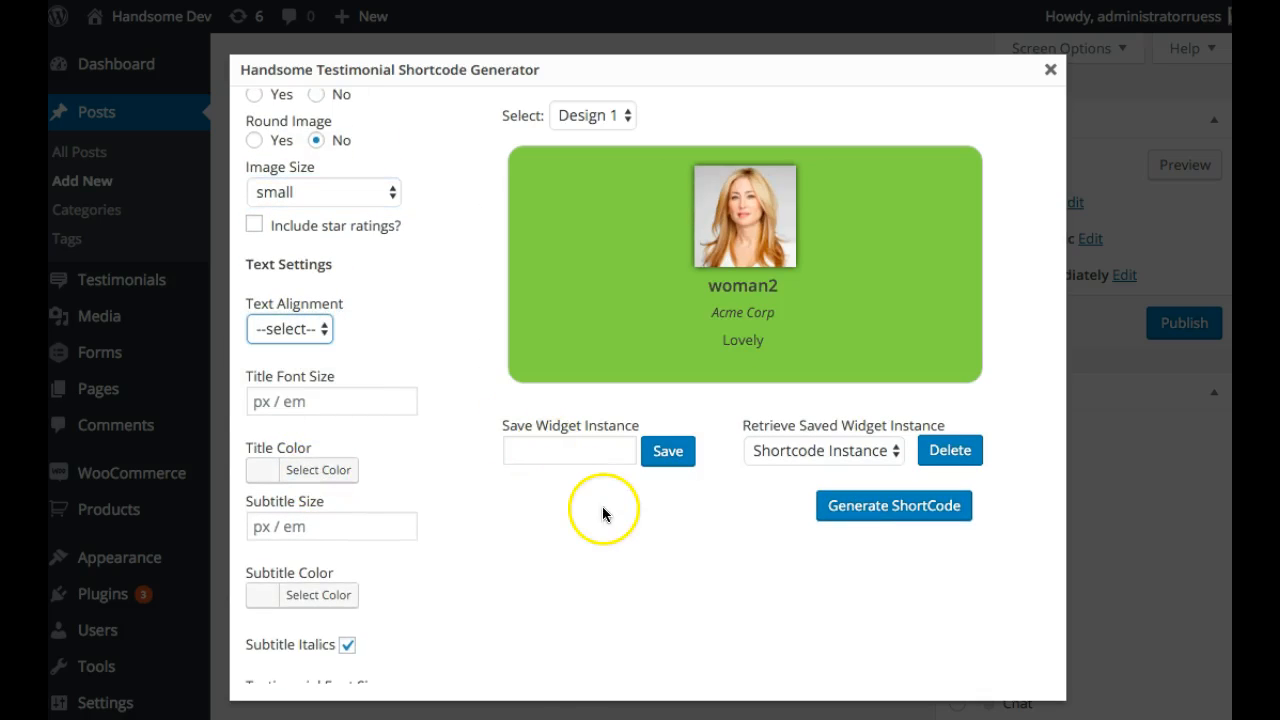
left_click(568, 452)
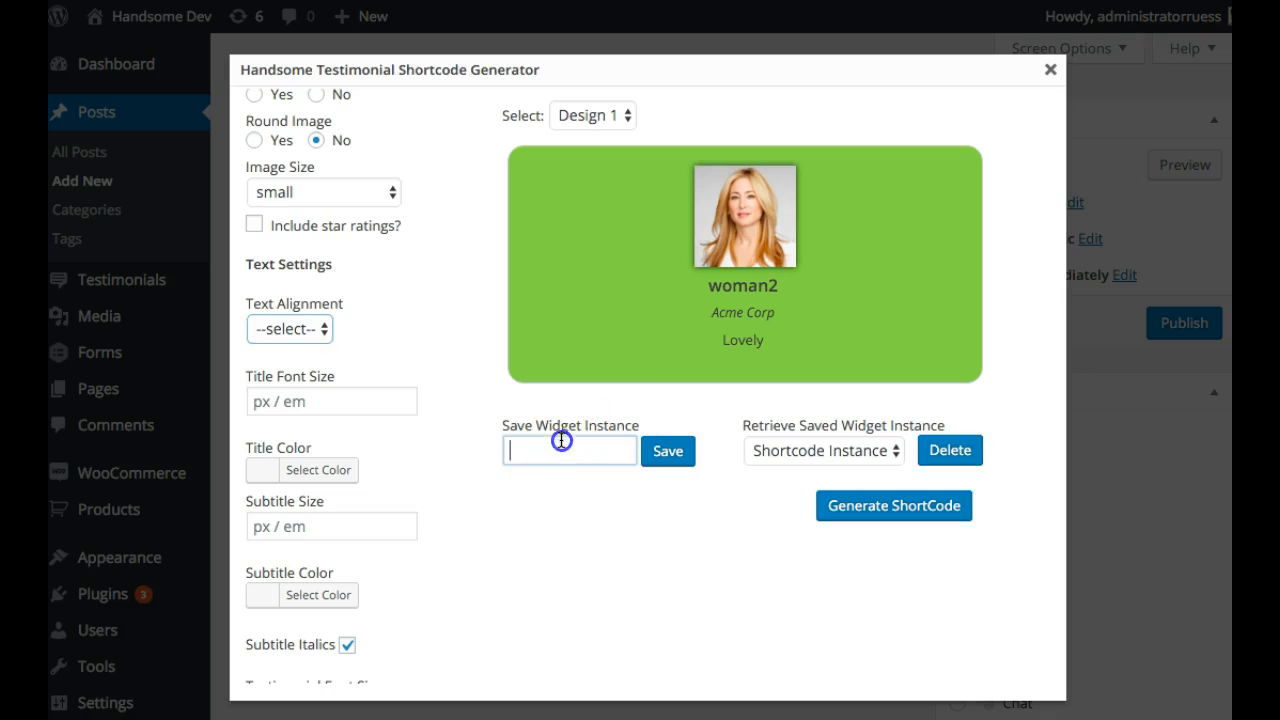
- Save the setup as a widget instance named woman2 and confirm it appears in the saved list
type("woman1")
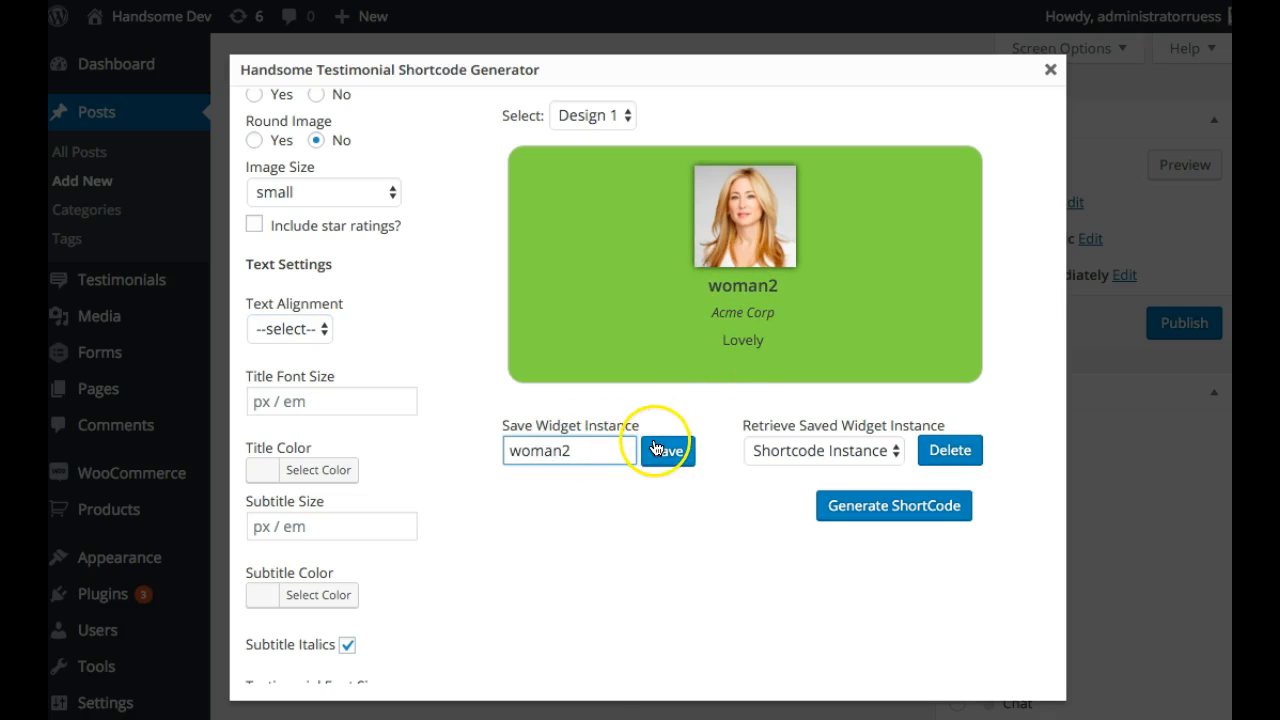
left_click(668, 450)
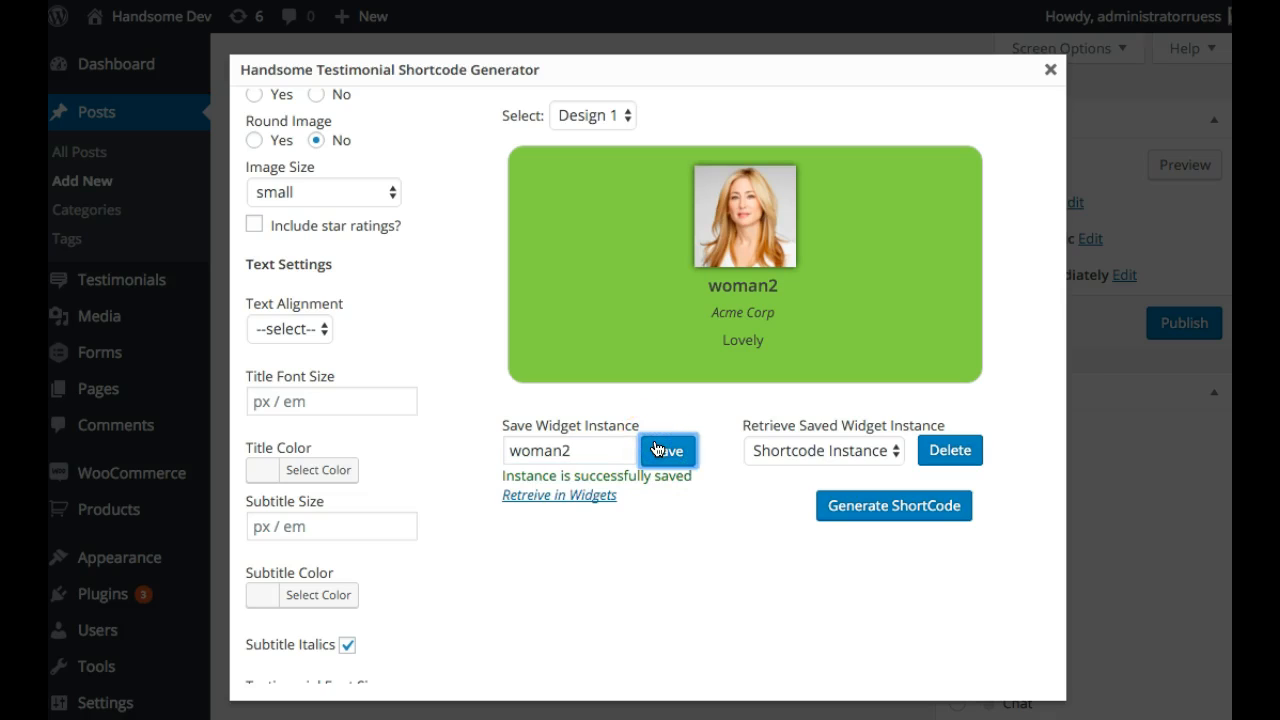
mouse_move(564, 502)
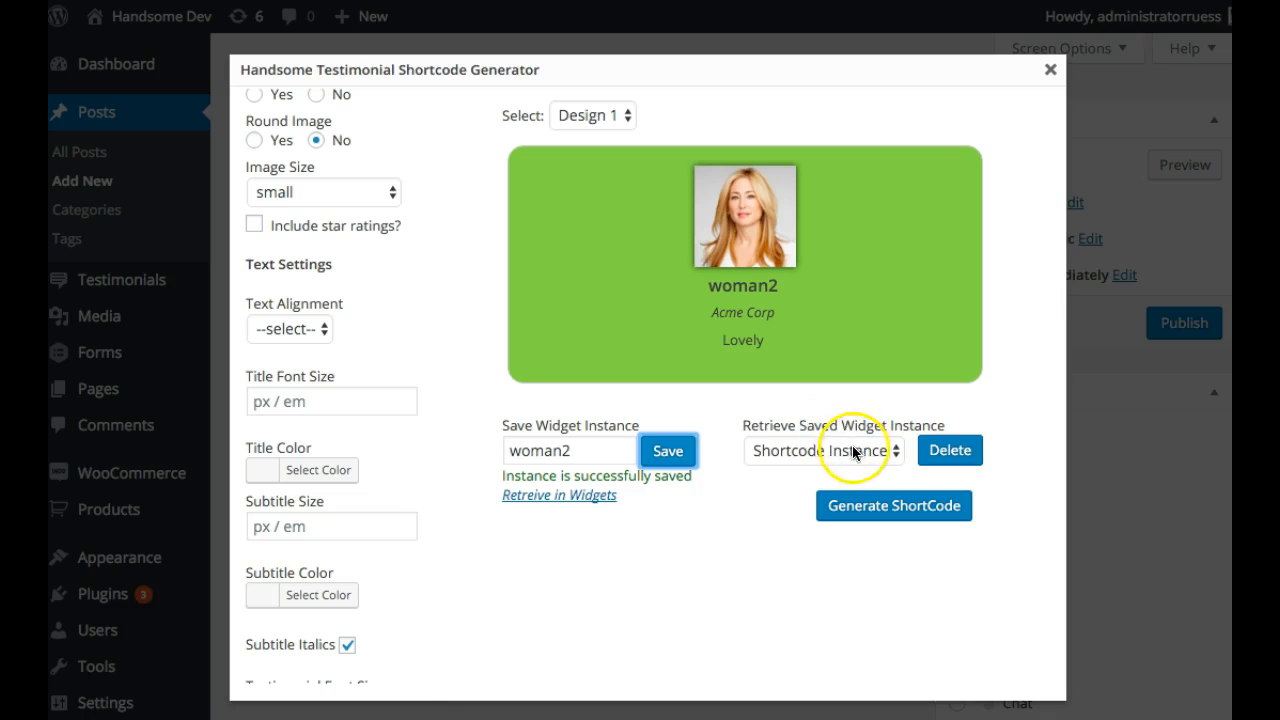
left_click(824, 450)
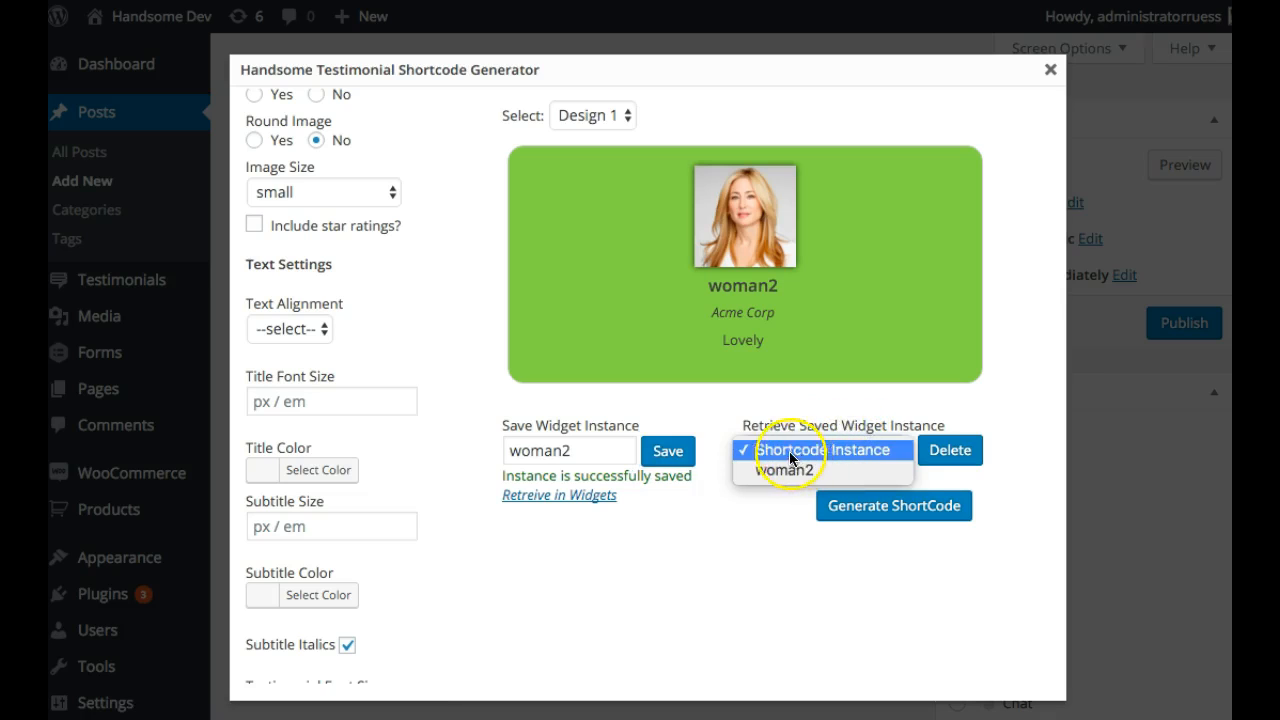
left_click(820, 450)
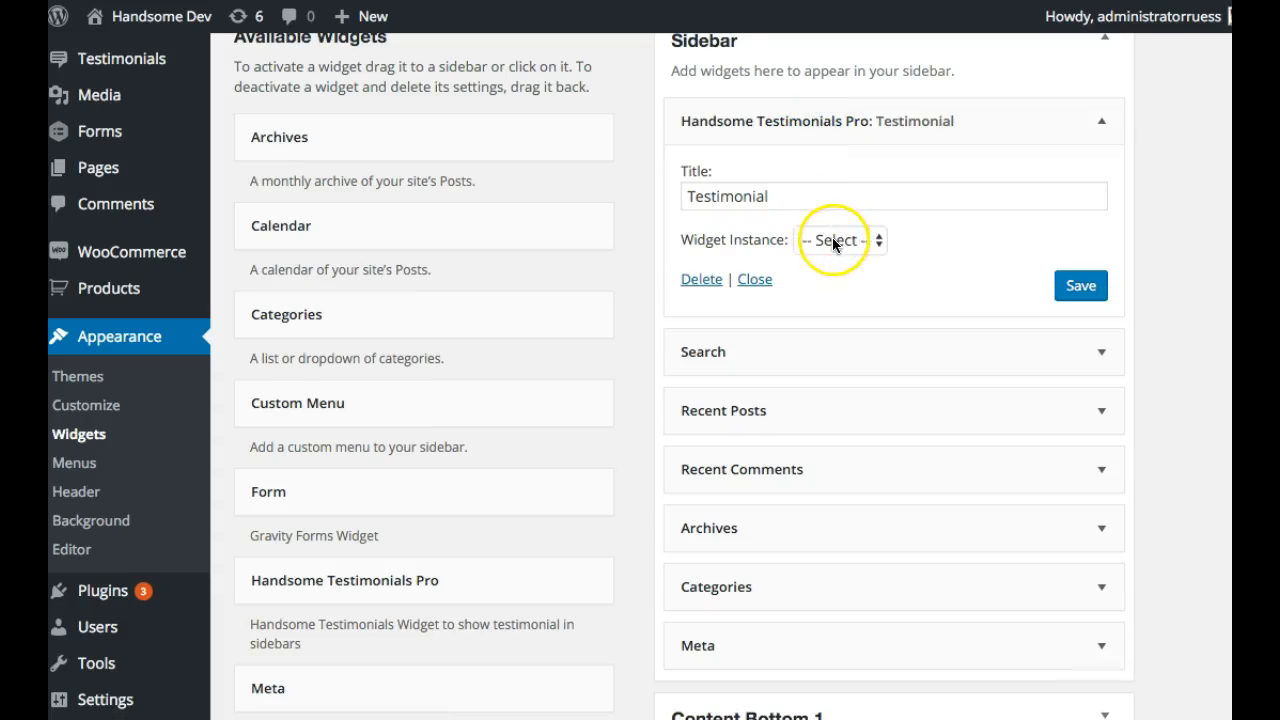
- Close the shortcode generator, leaving the empty untitled draft post
left_click(840, 240)
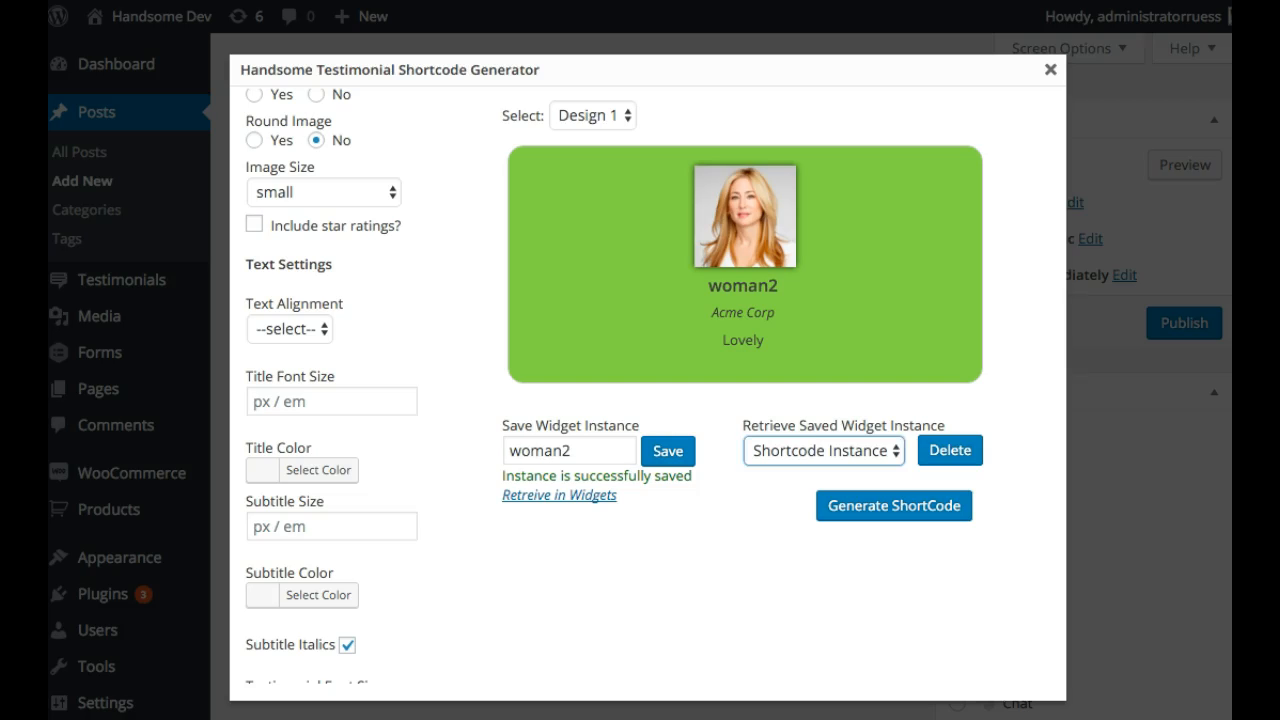
left_click(1046, 72)
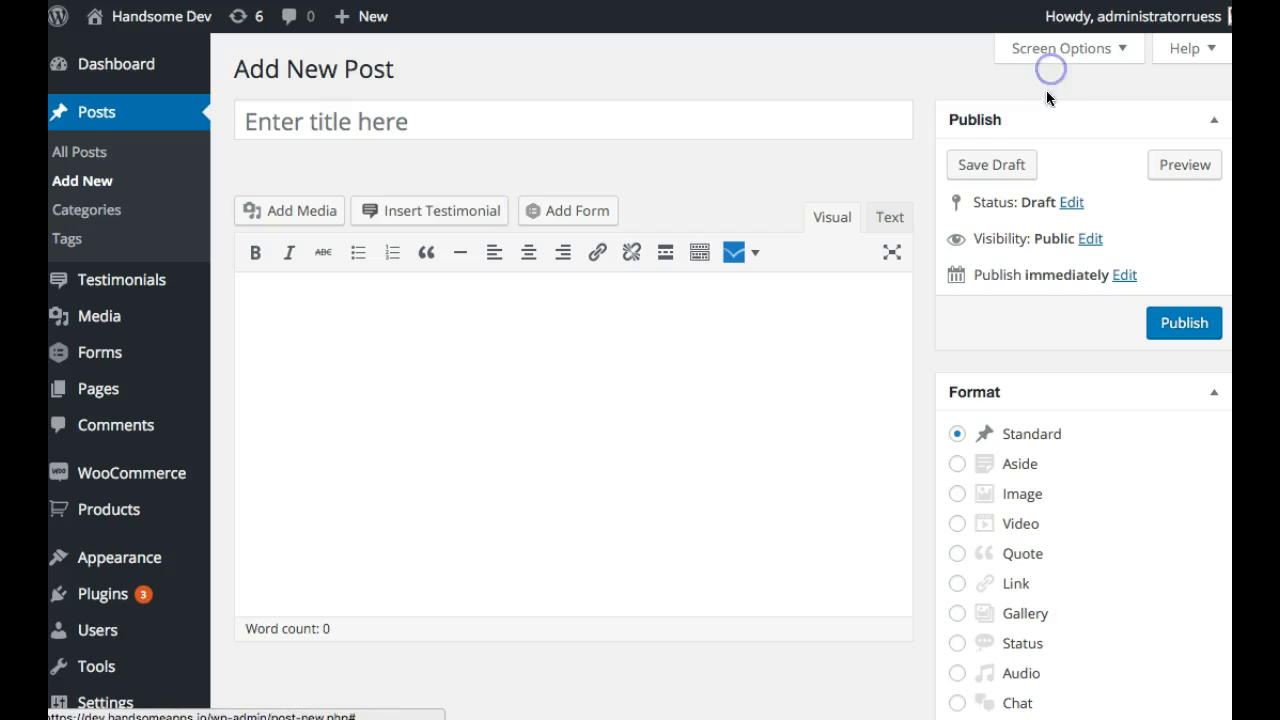